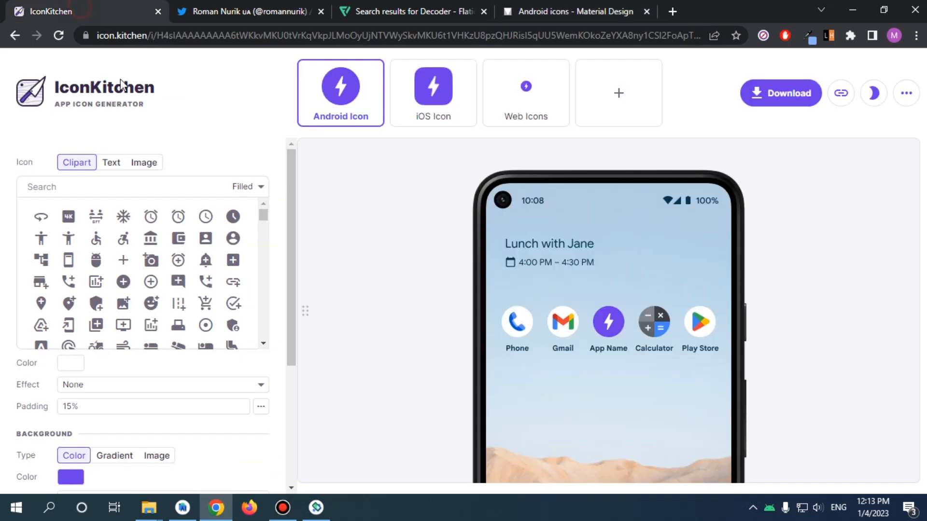
mouse_move(213, 18)
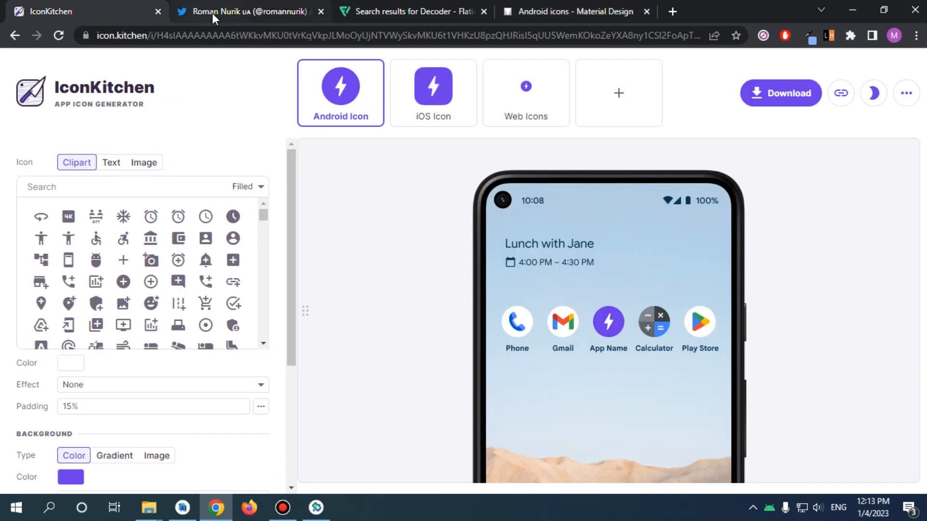
Use the camera-with-plus clipart as the icon and set its padding to 25%
click(248, 11)
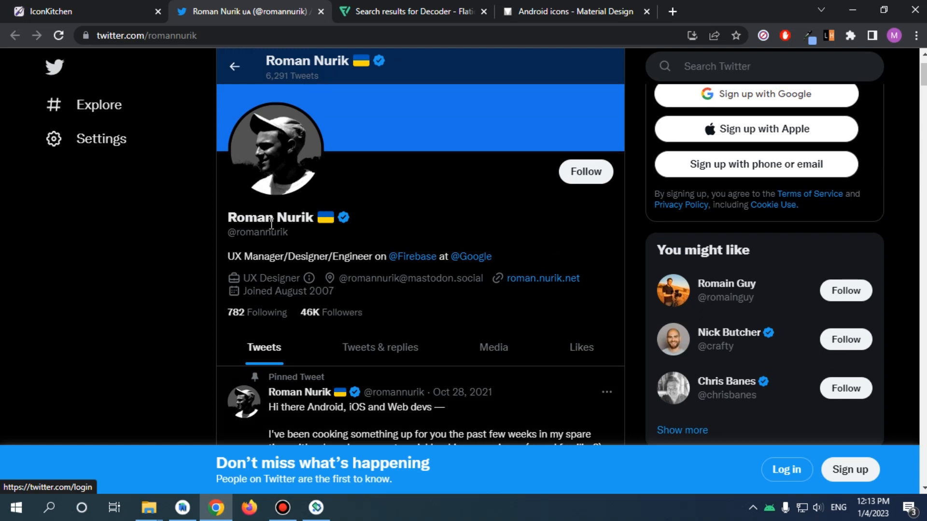
mouse_move(377, 257)
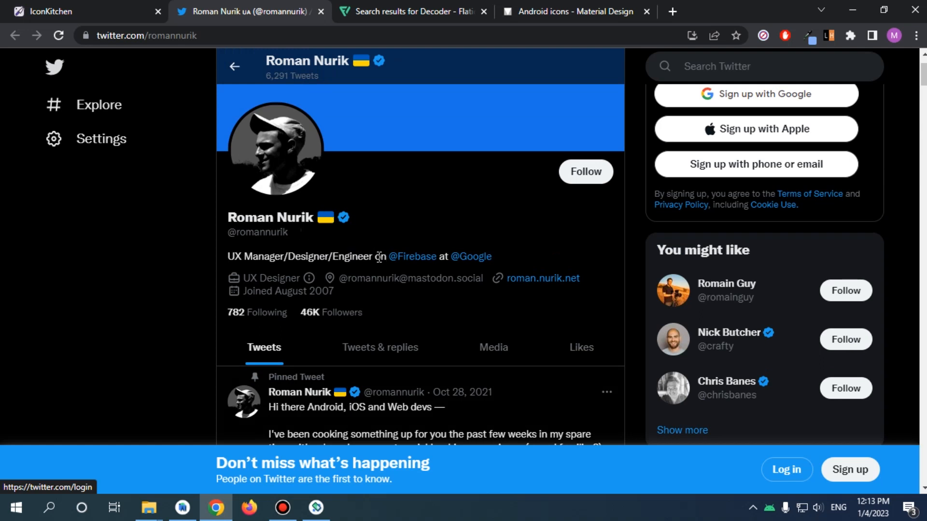
mouse_move(412, 257)
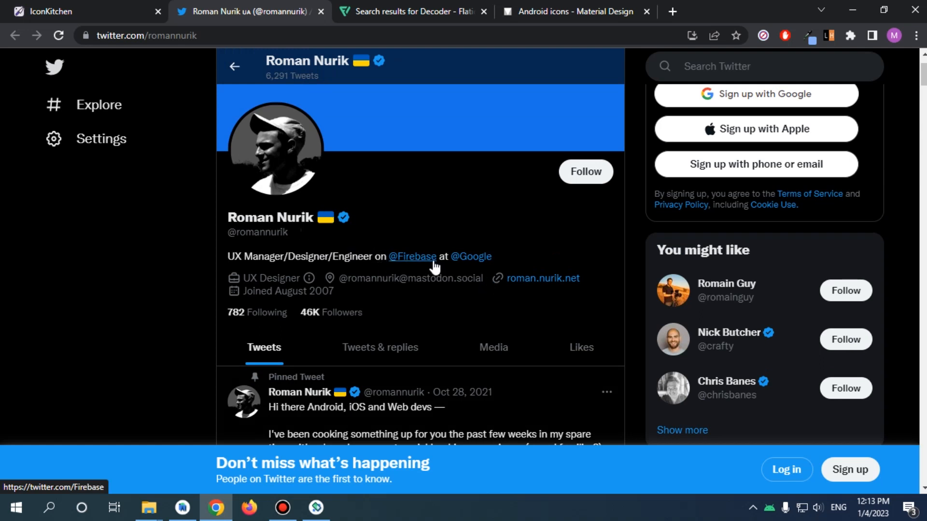
mouse_move(430, 215)
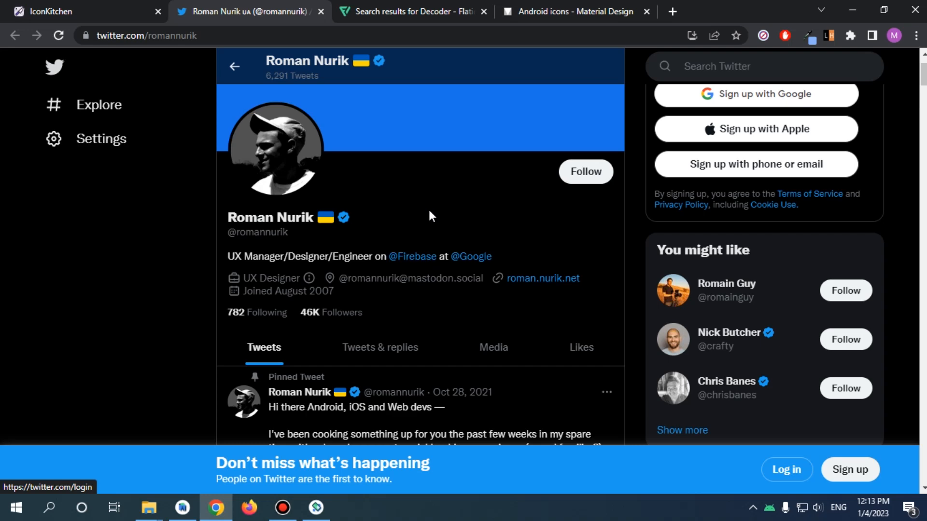
mouse_move(103, 7)
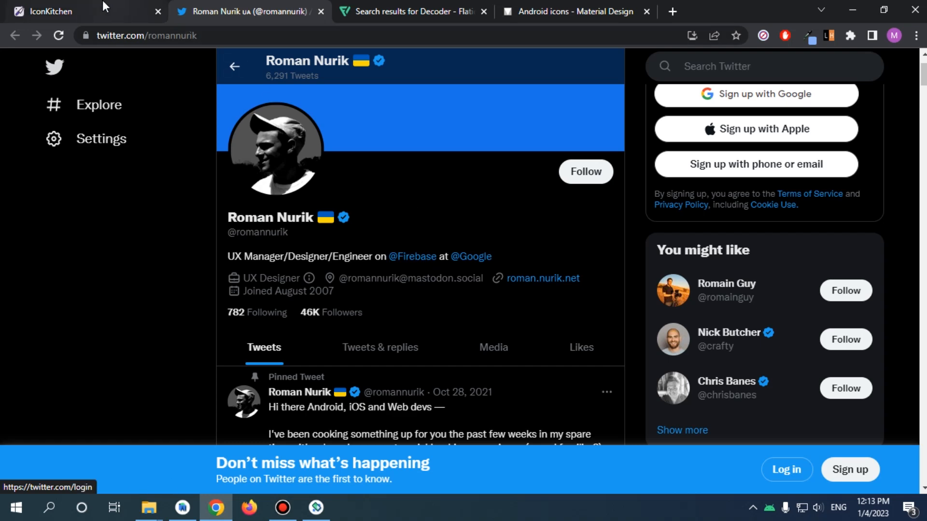
click(71, 12)
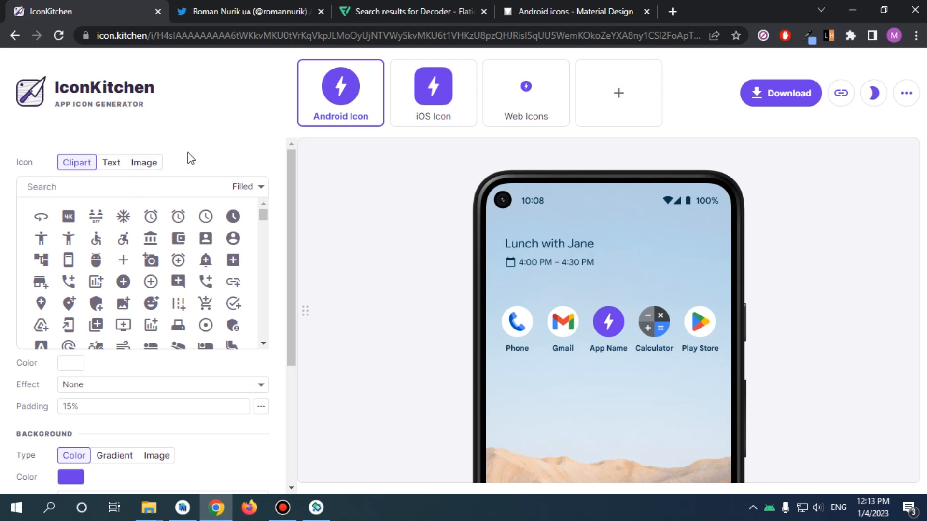
mouse_move(149, 240)
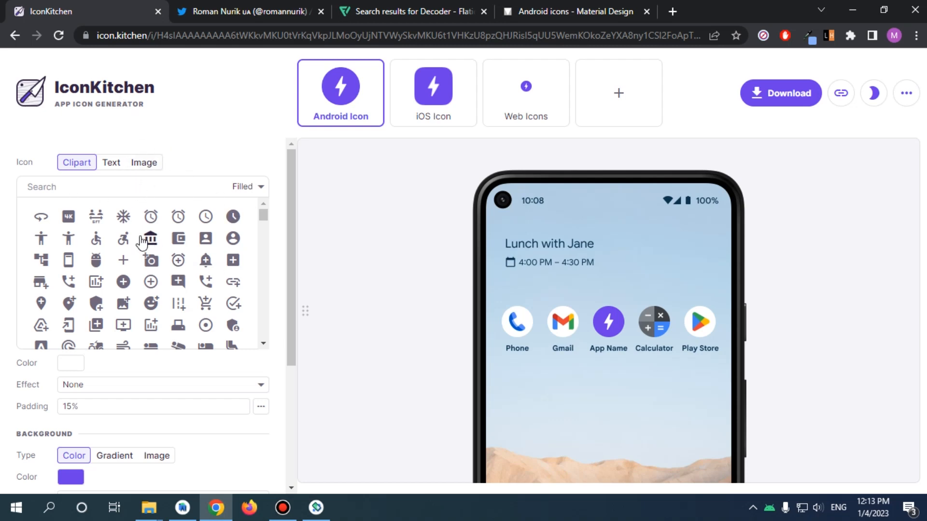
mouse_move(164, 244)
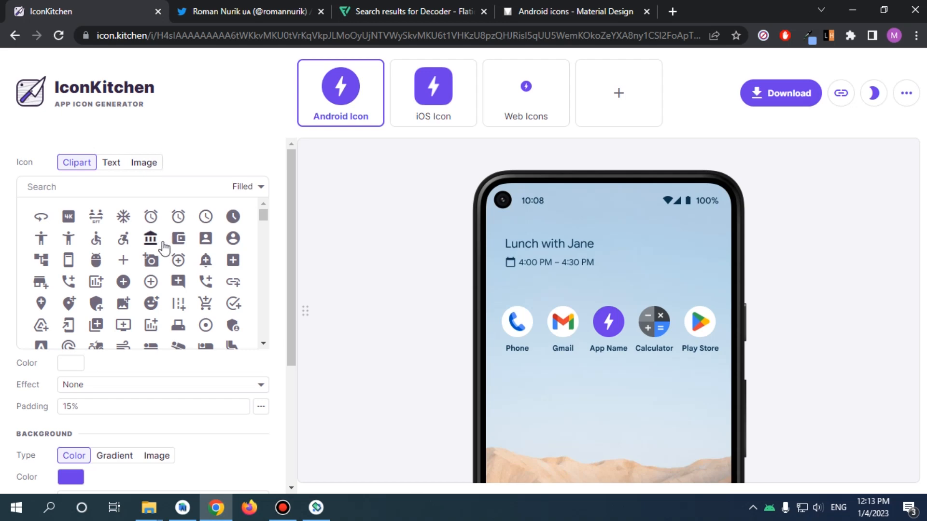
mouse_move(137, 267)
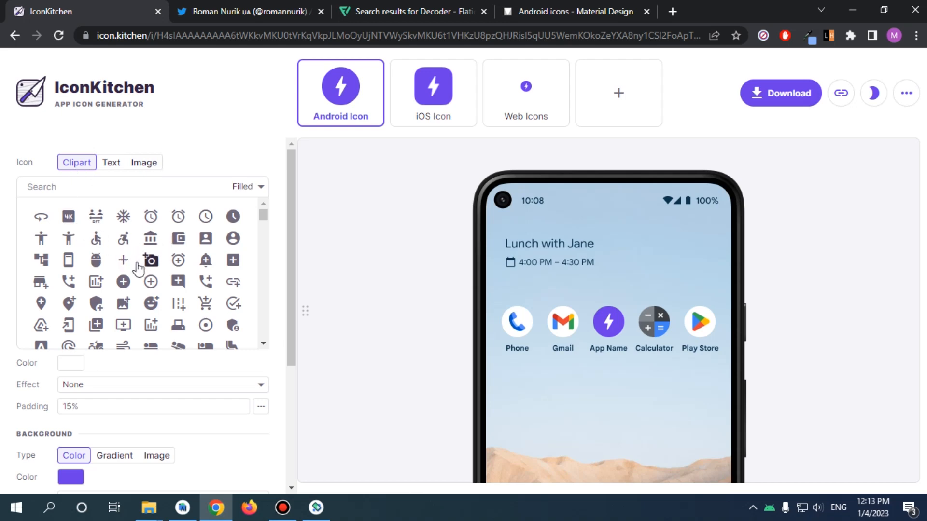
mouse_move(52, 389)
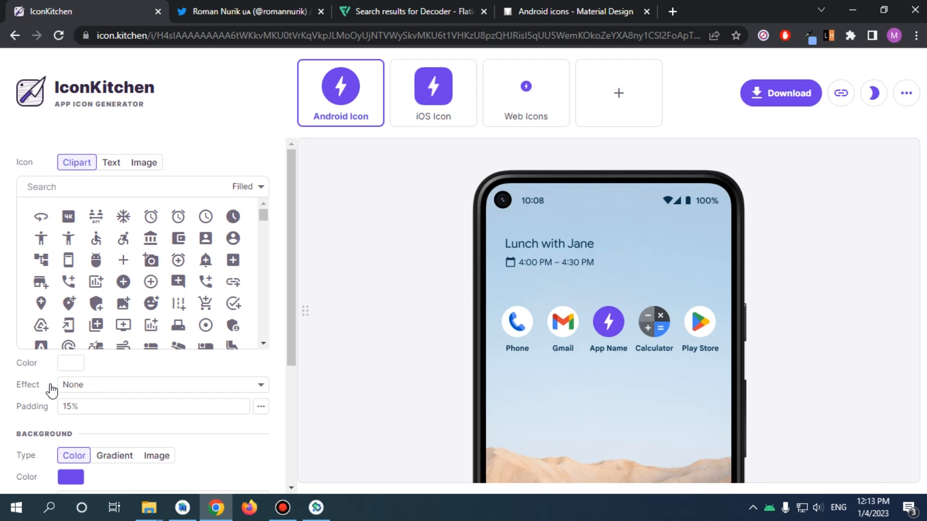
mouse_move(72, 311)
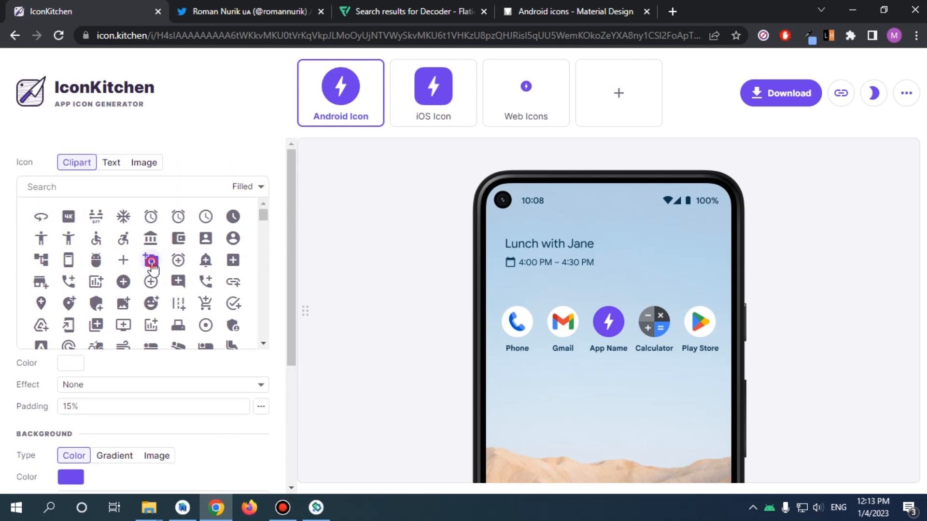
click(150, 260)
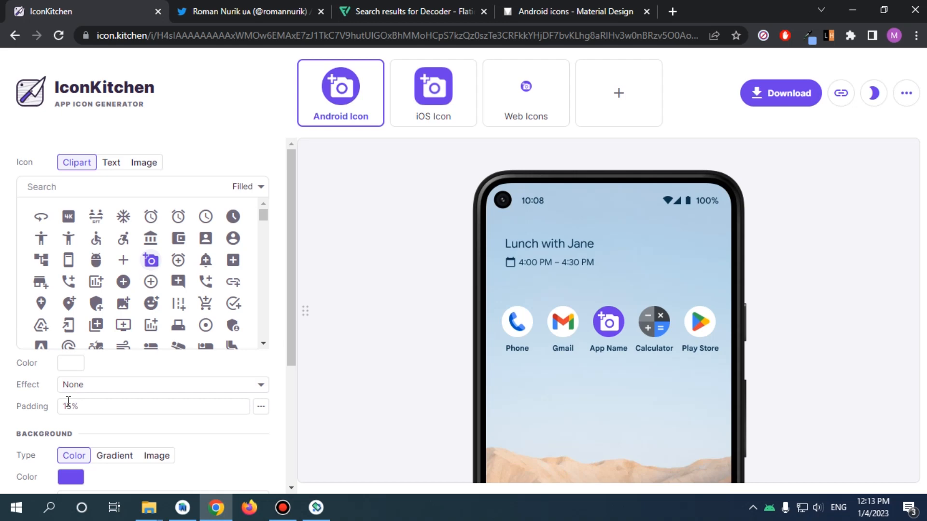
triple_click(68, 406)
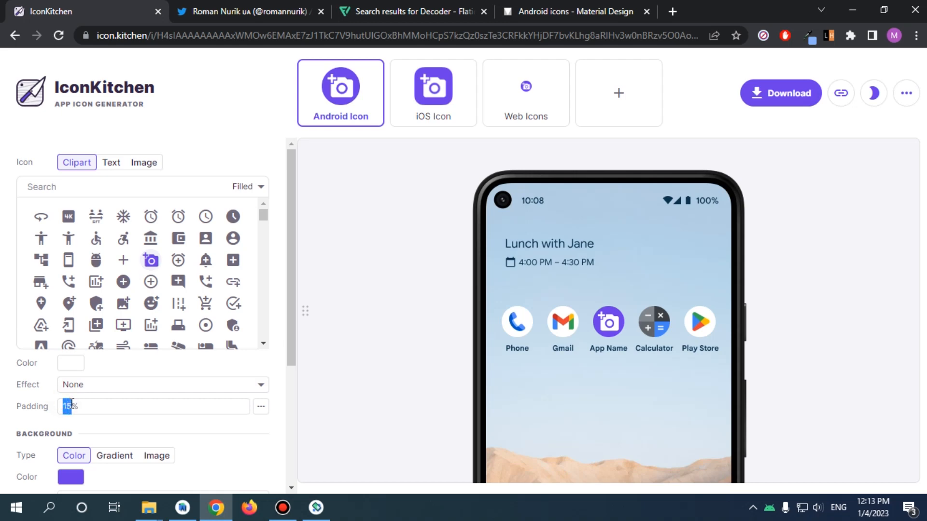
text(20)
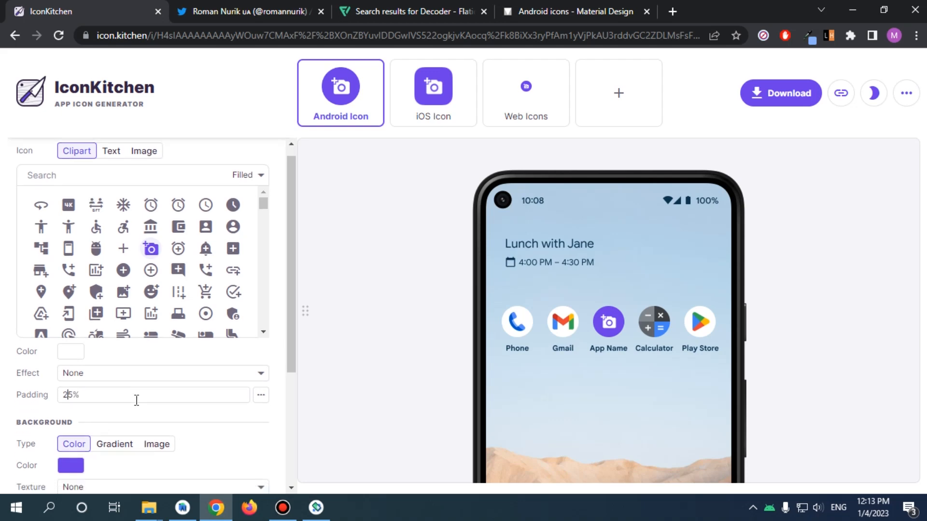
Try the Cast shadow and Score effects on the camera icon, then apply Drop shadow
scroll(down, 3)
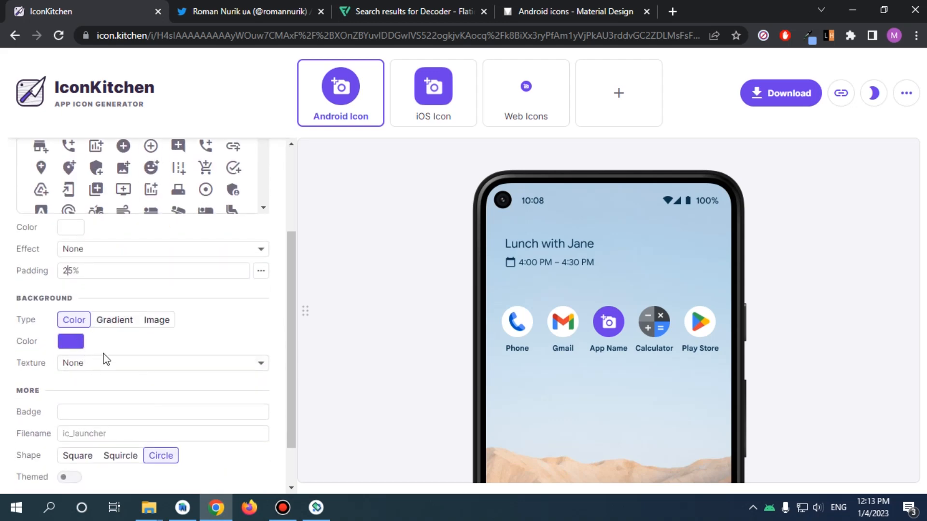
click(160, 248)
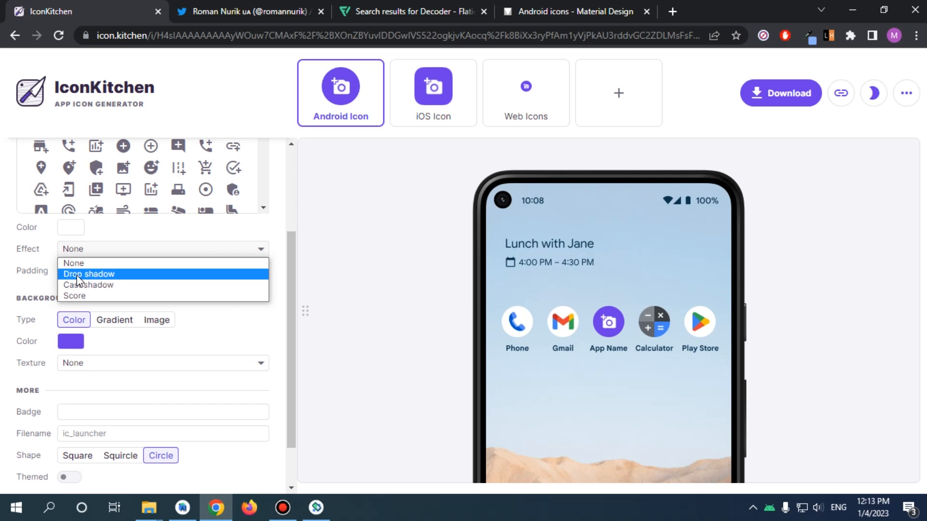
mouse_move(89, 285)
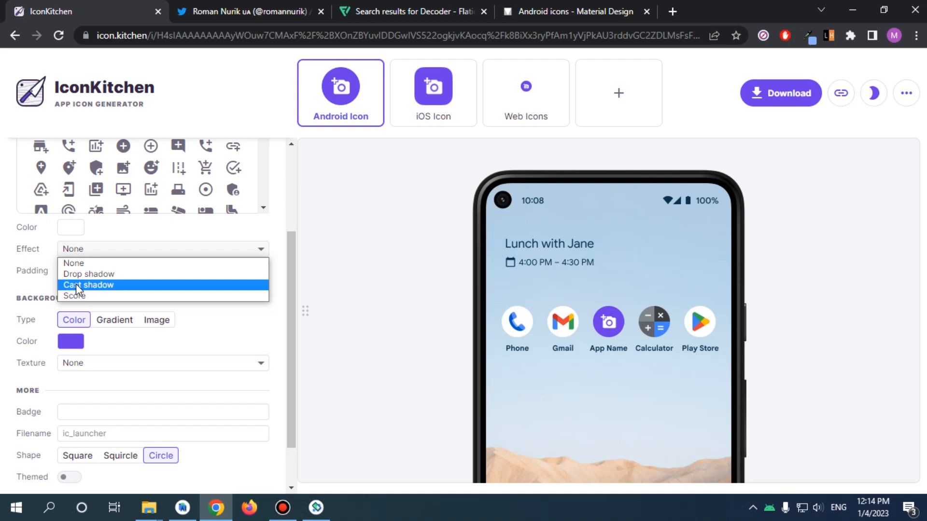
click(90, 285)
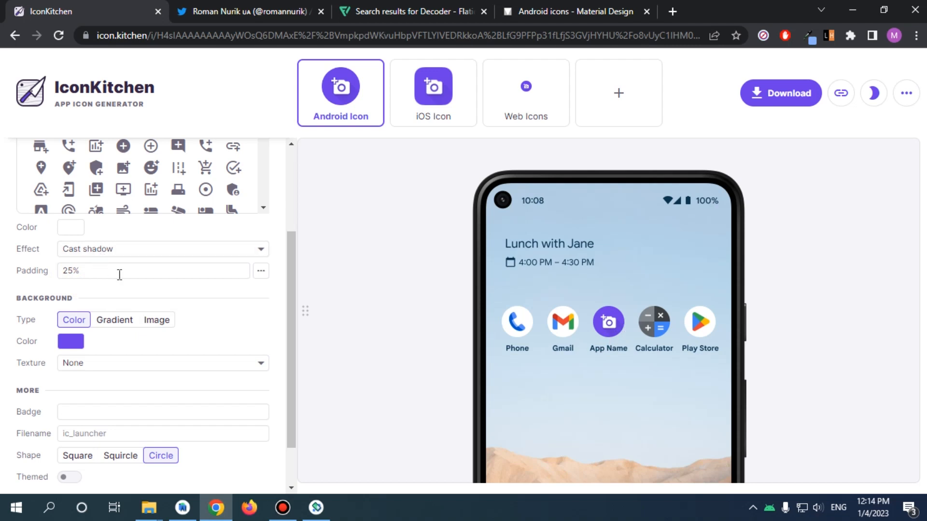
click(163, 249)
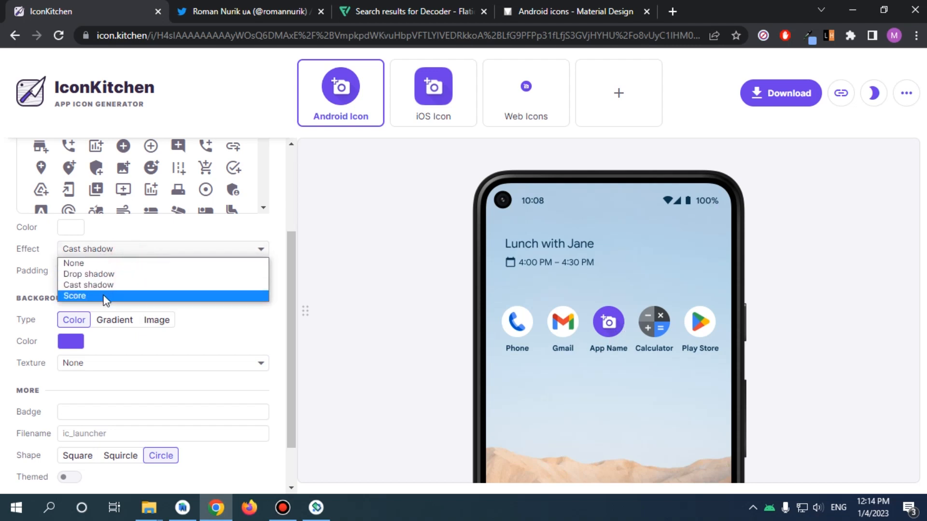
click(74, 295)
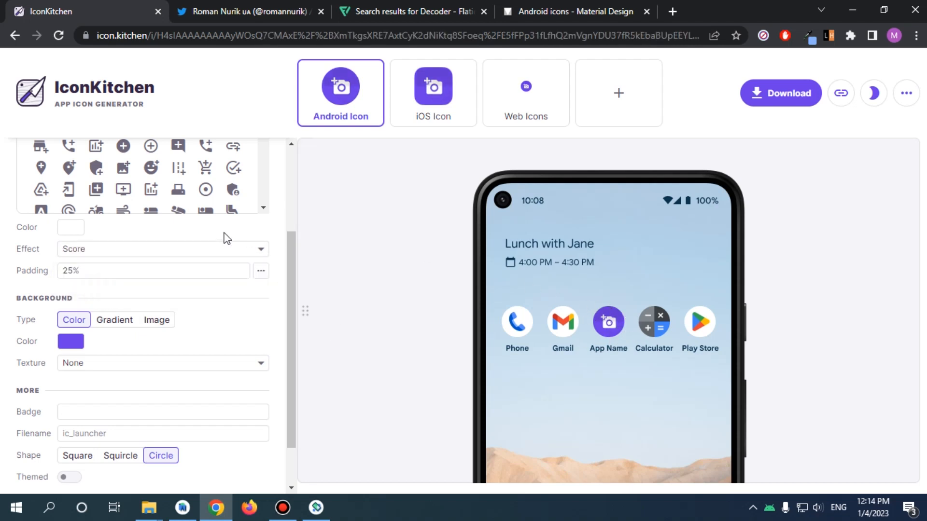
click(162, 248)
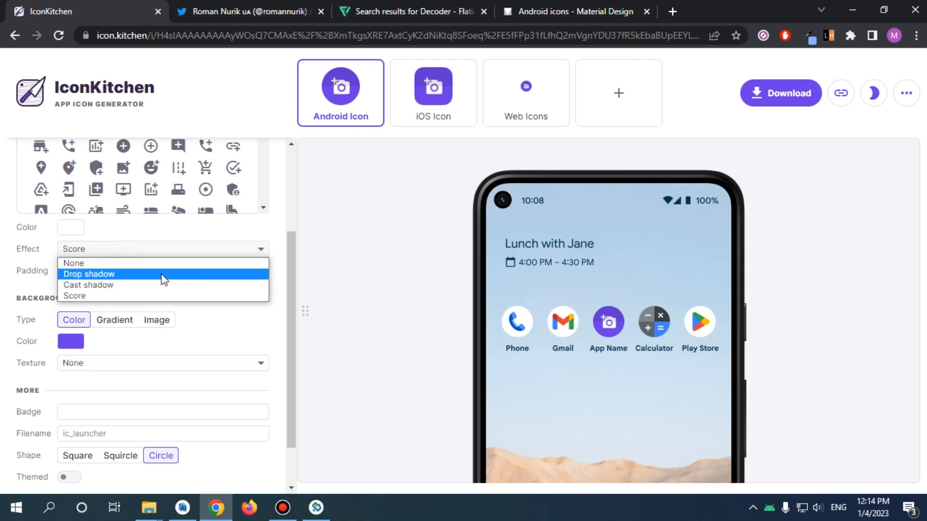
mouse_move(236, 285)
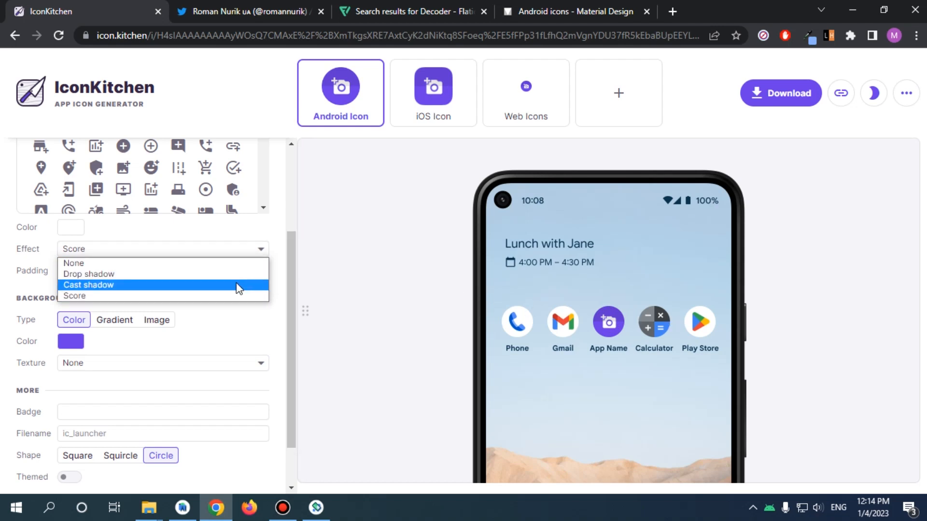
mouse_move(140, 279)
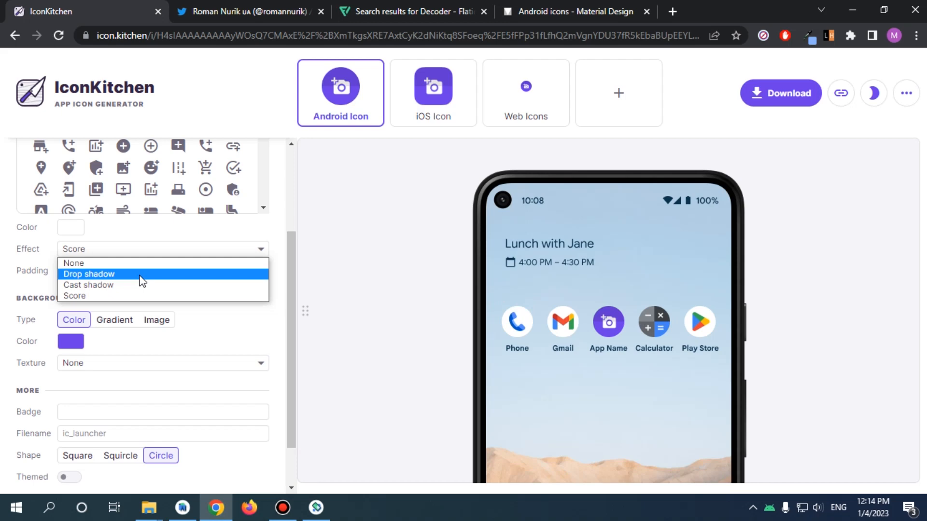
click(88, 273)
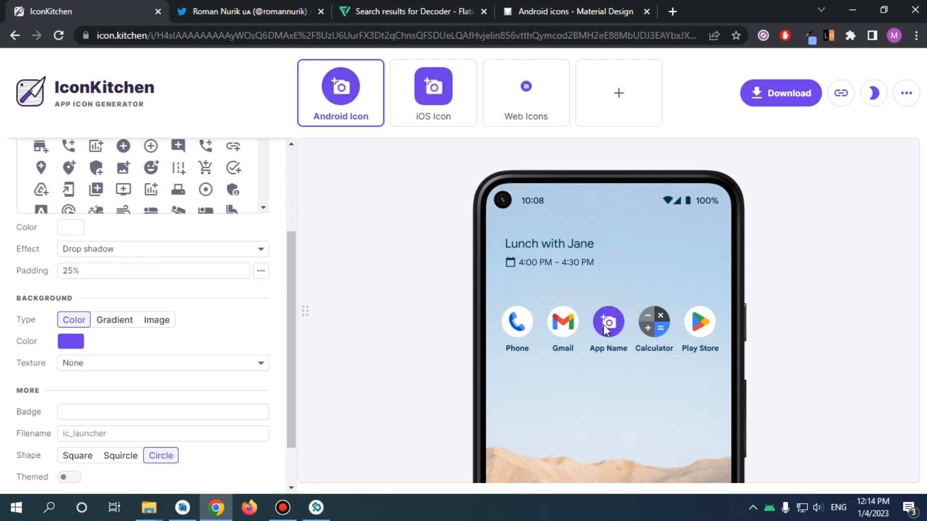
mouse_move(602, 332)
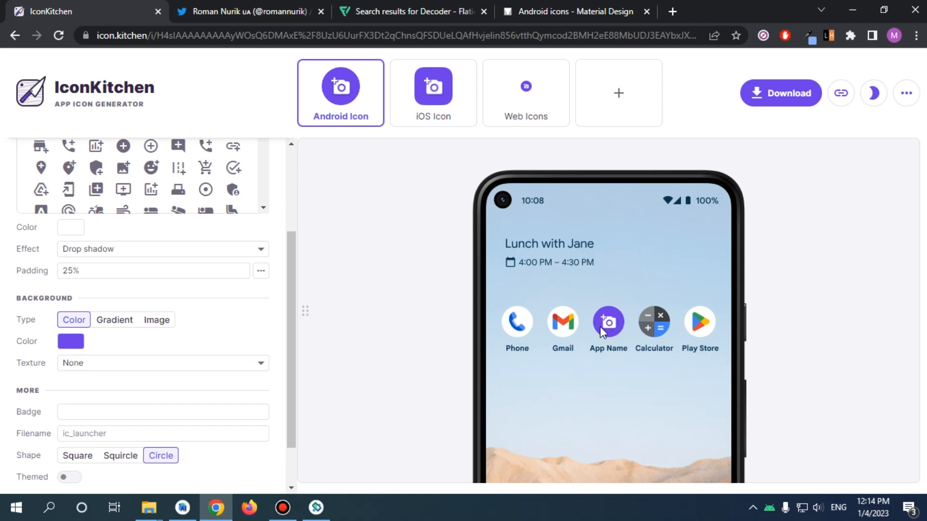
mouse_move(87, 291)
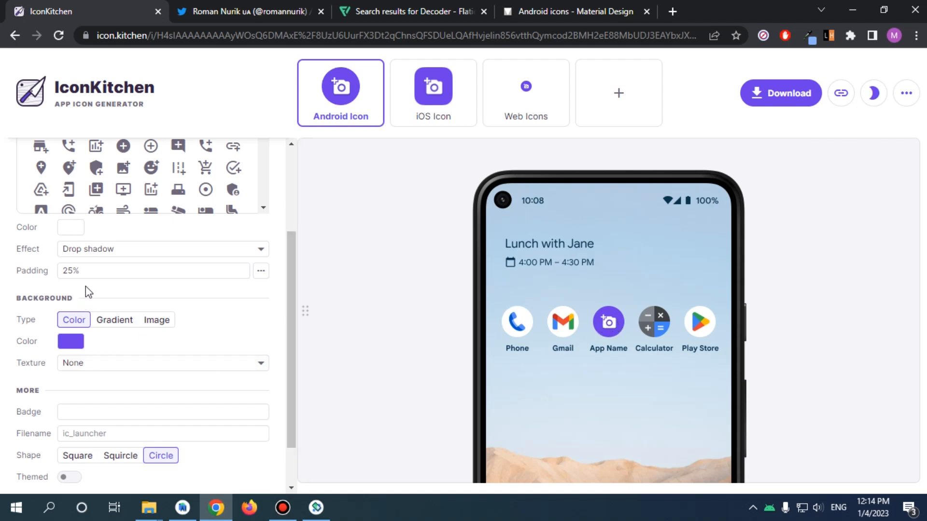
click(162, 249)
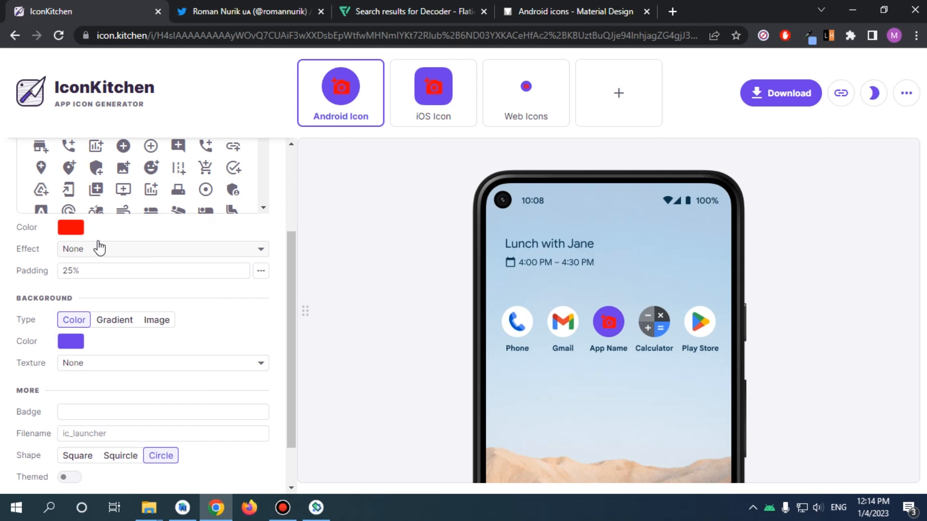
Set the camera clipart's foreground colour to white in the Color picker
click(71, 227)
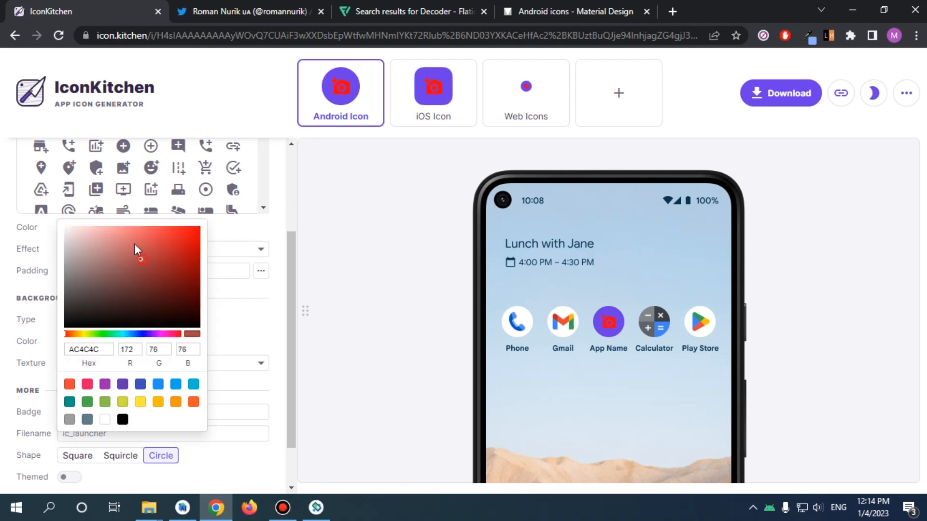
click(123, 253)
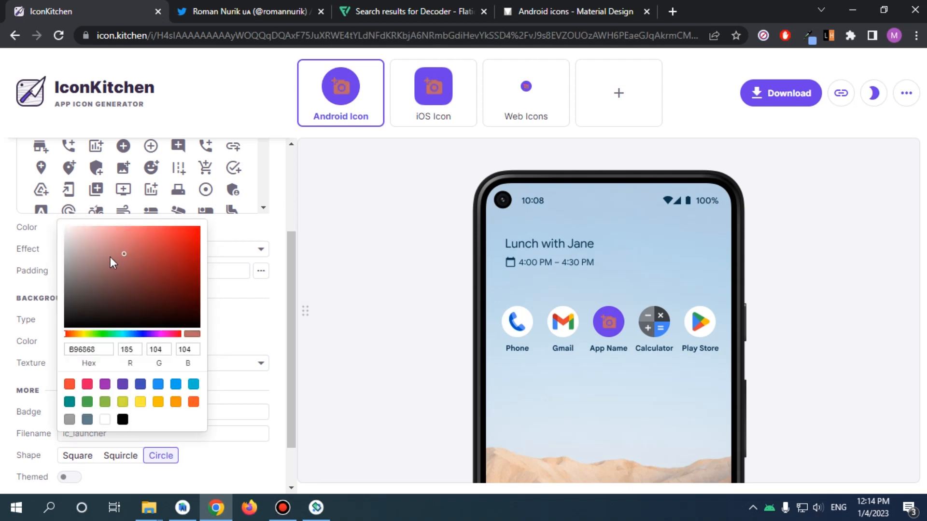
click(80, 279)
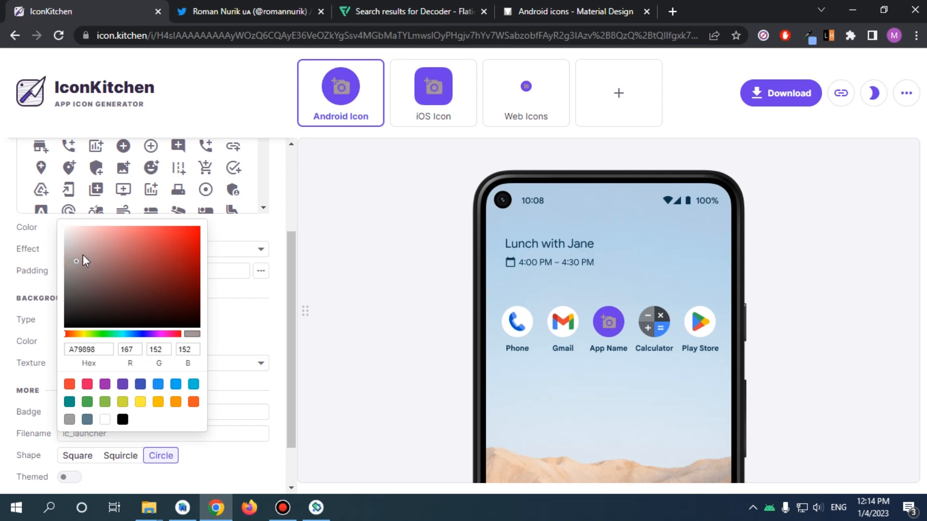
click(65, 226)
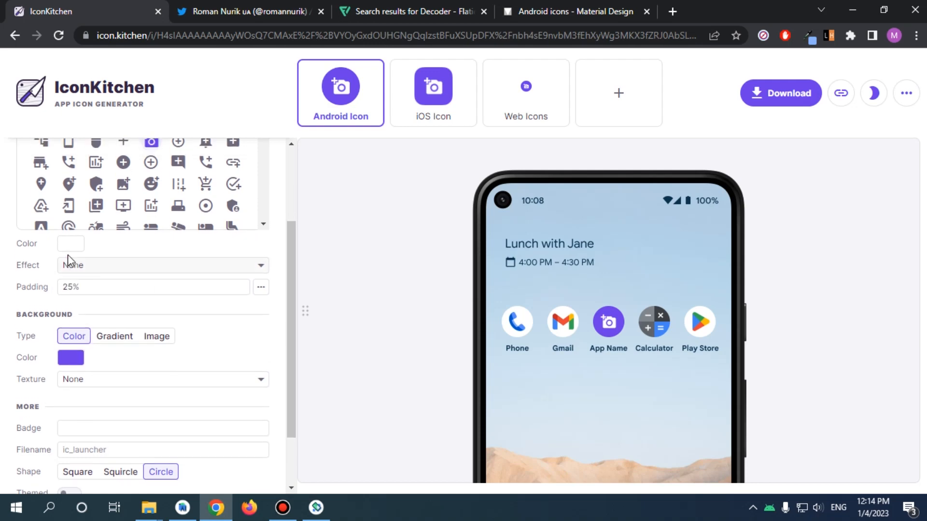
Switch the background type briefly to Gradient, then to the fox Image
scroll(down, 3)
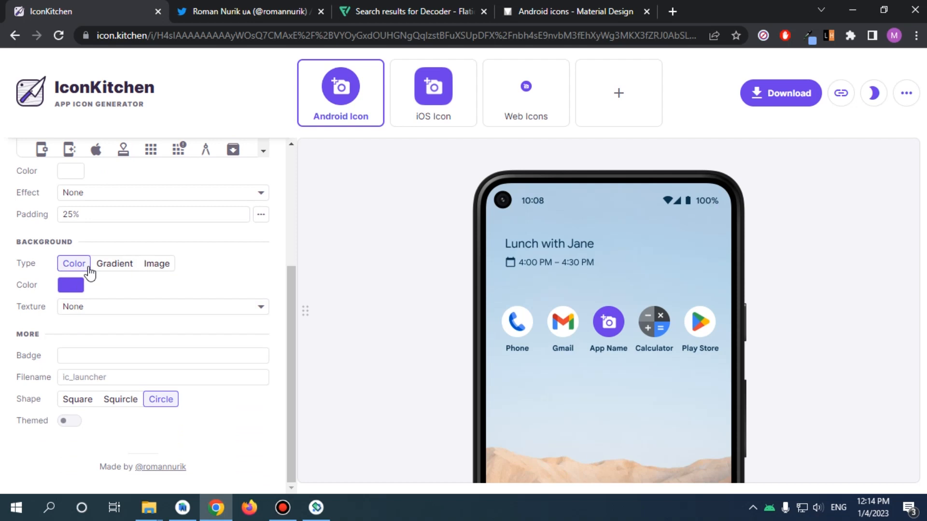
click(114, 263)
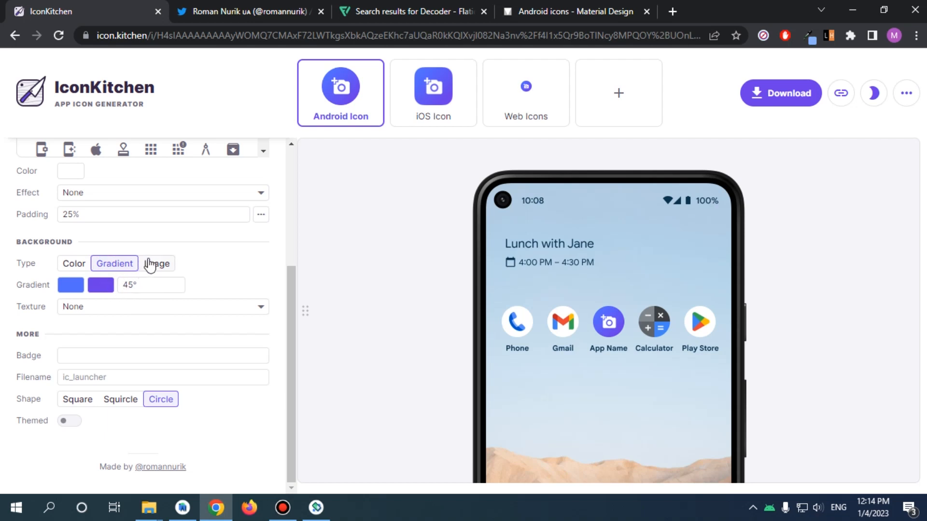
click(156, 263)
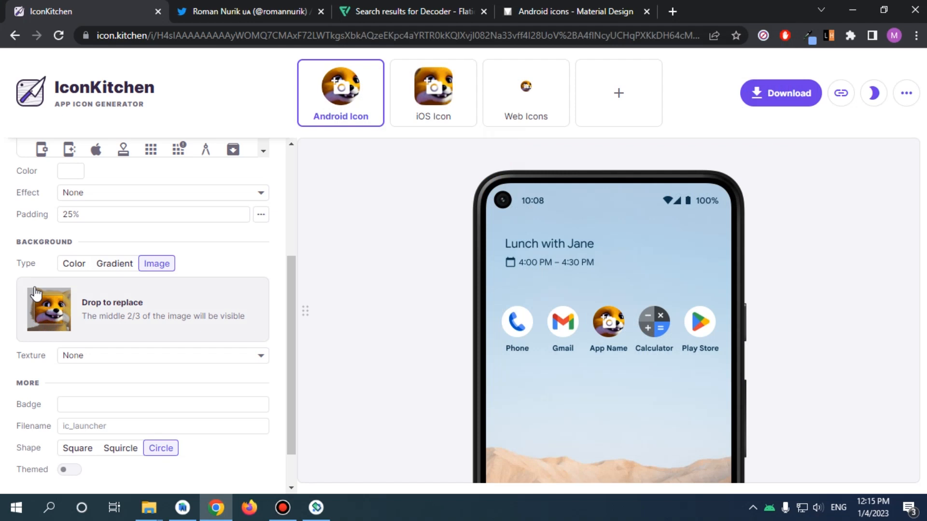
mouse_move(105, 326)
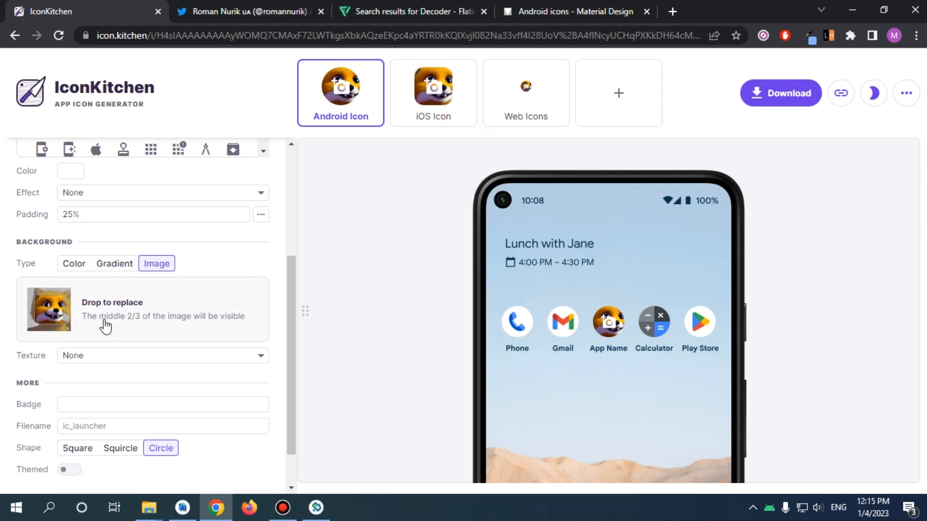
mouse_move(197, 326)
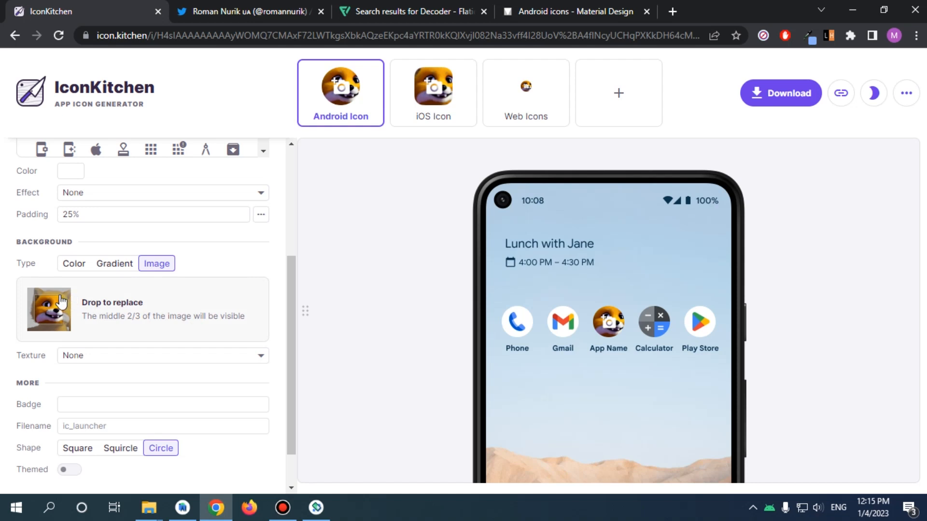
mouse_move(81, 301)
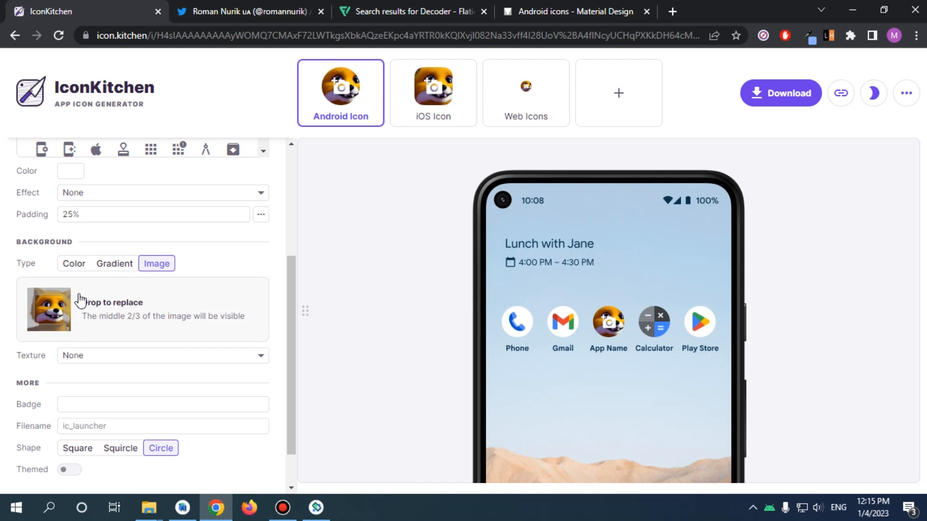
mouse_move(18, 290)
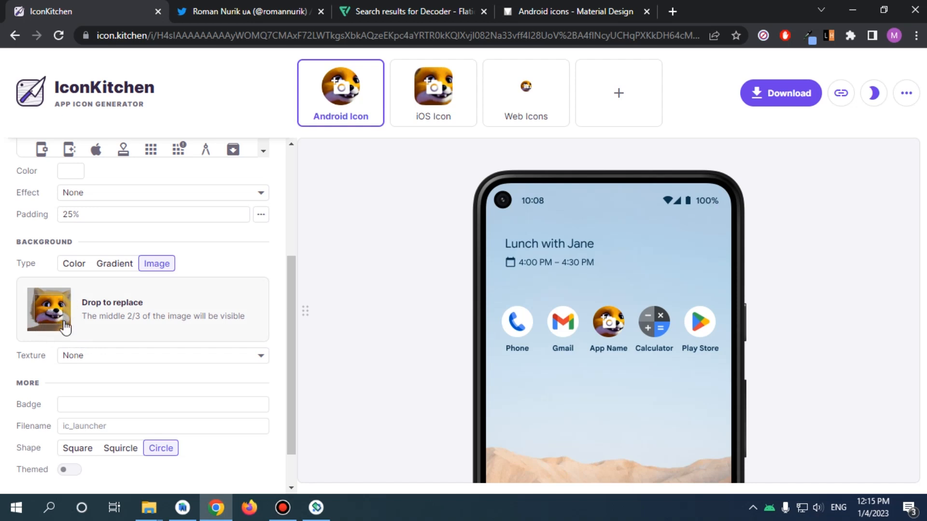
mouse_move(63, 325)
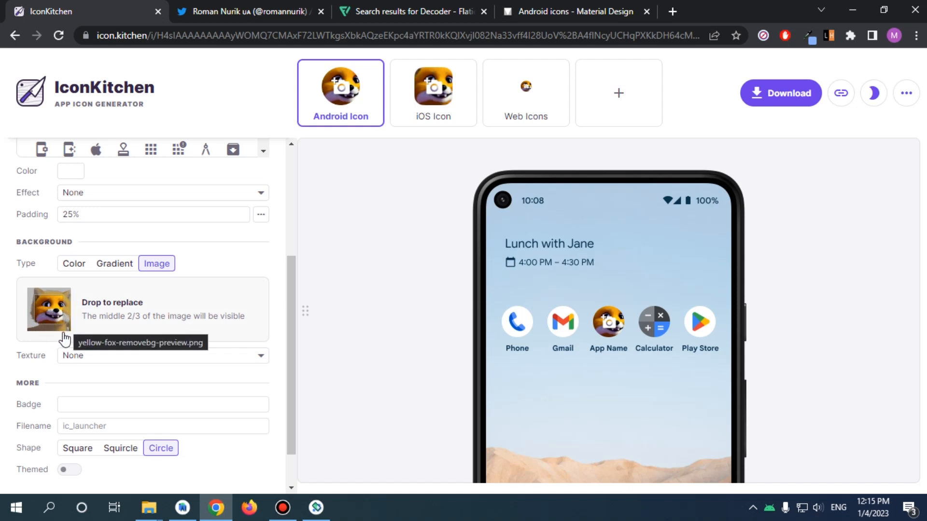
mouse_move(39, 279)
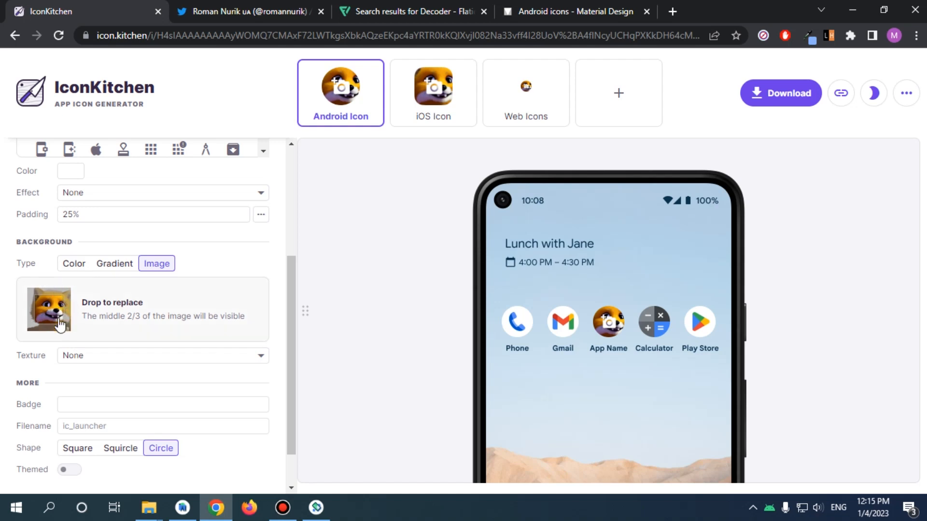
mouse_move(53, 319)
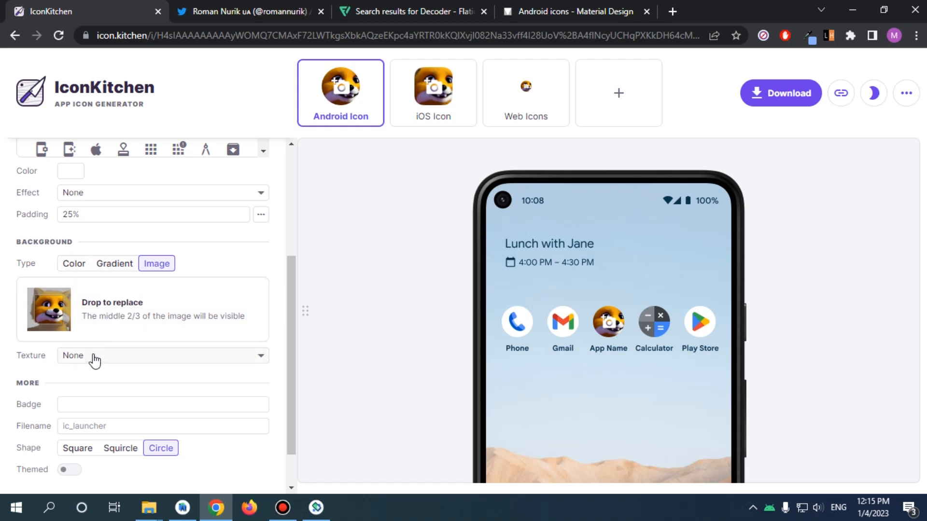
Switch the background type to solid Color and pick the orange-red swatch
click(114, 264)
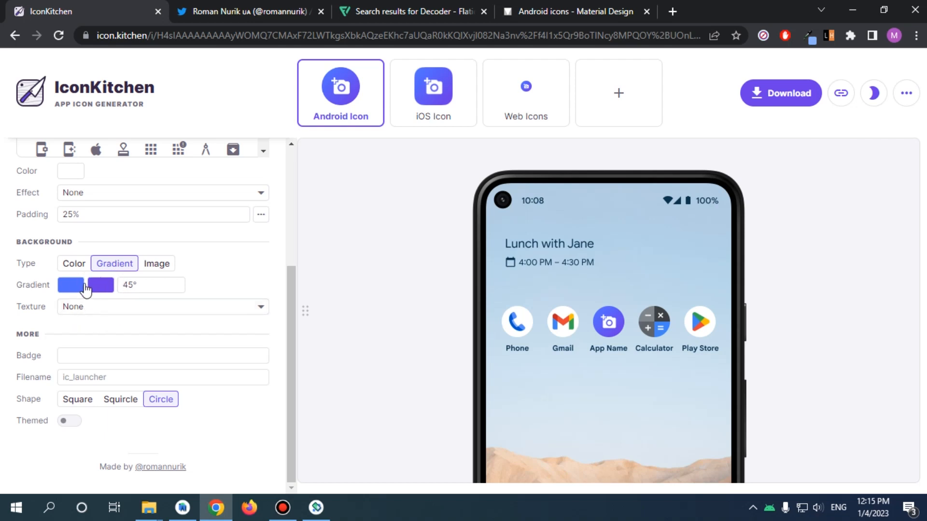
click(73, 263)
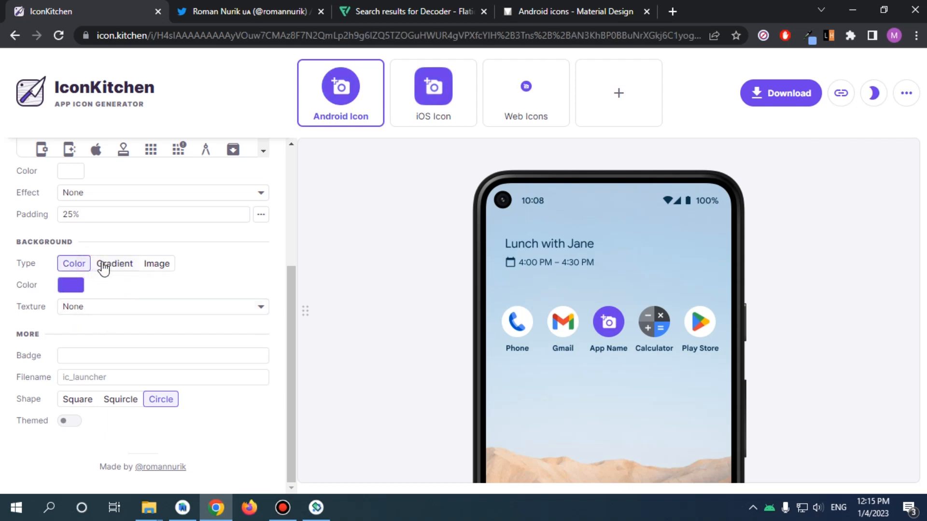
click(69, 284)
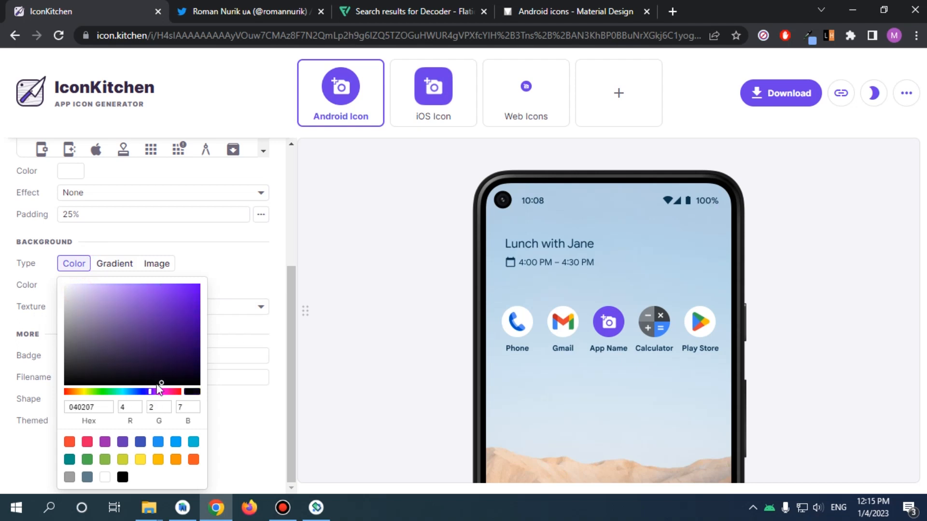
click(119, 354)
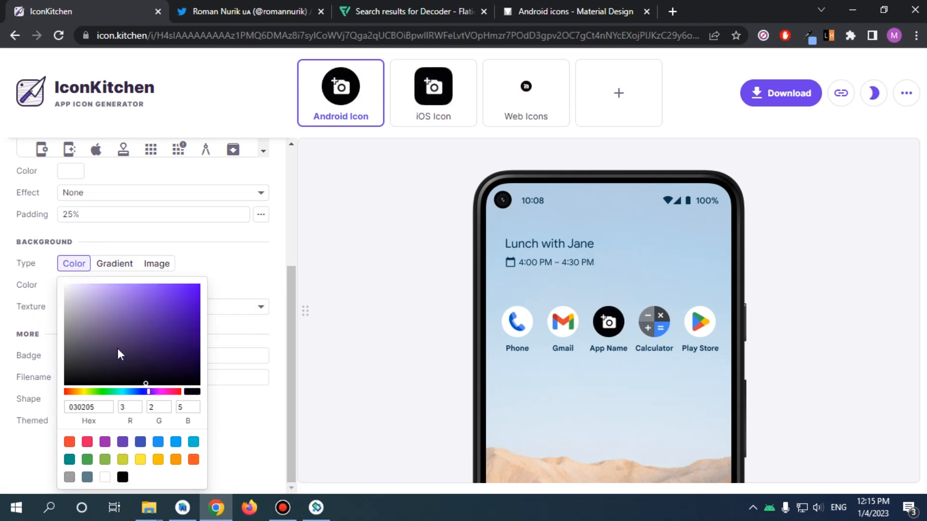
click(68, 441)
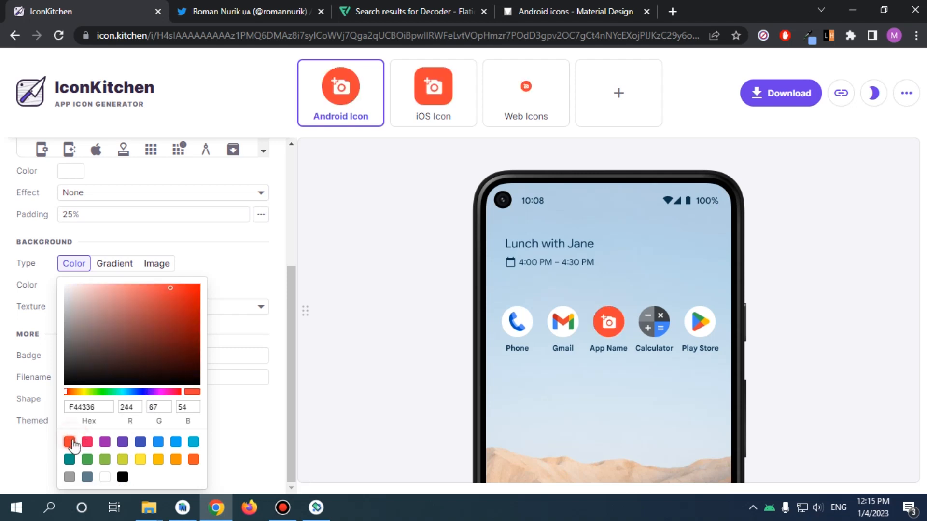
click(69, 442)
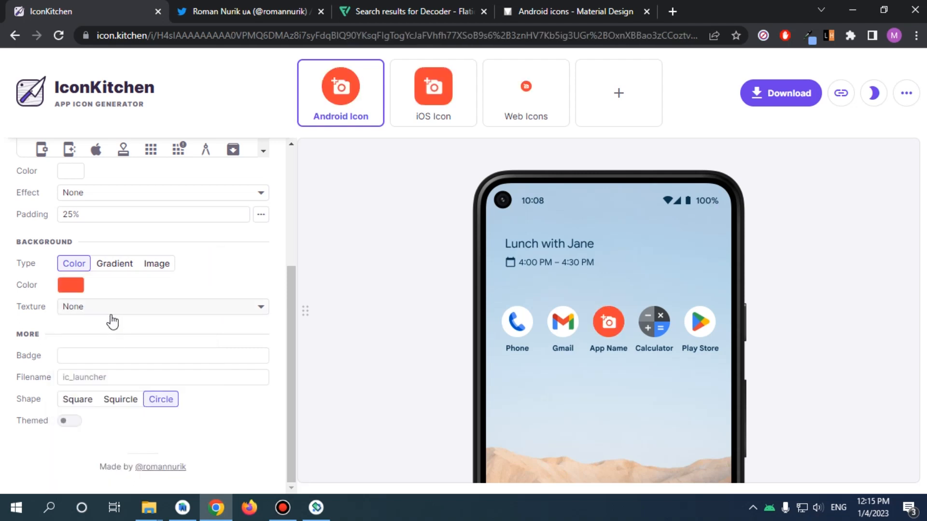
mouse_move(93, 313)
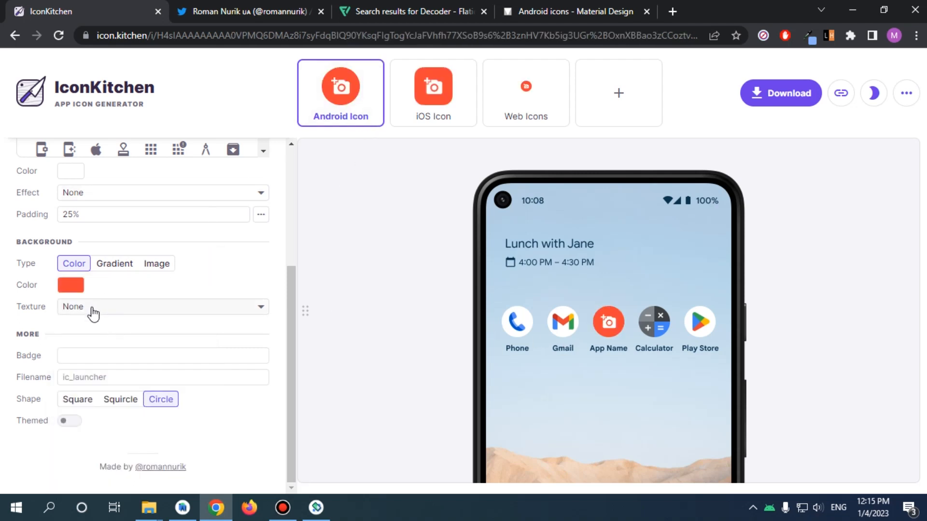
Apply the Waves texture, change its colour and randomize the pattern twice
click(160, 306)
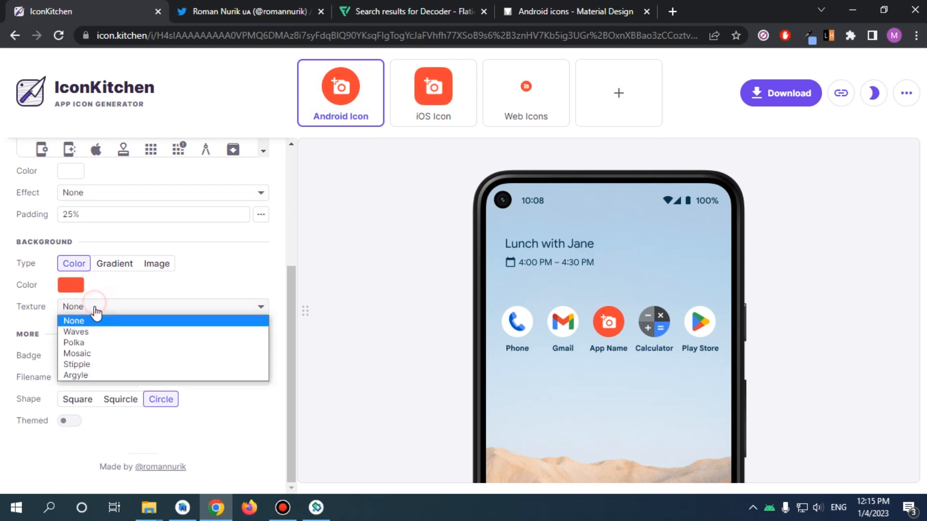
click(75, 331)
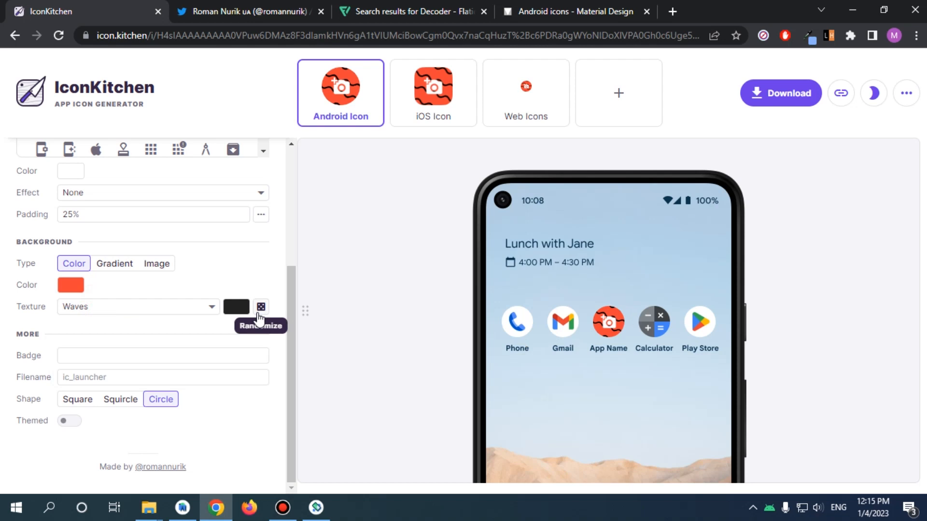
click(236, 307)
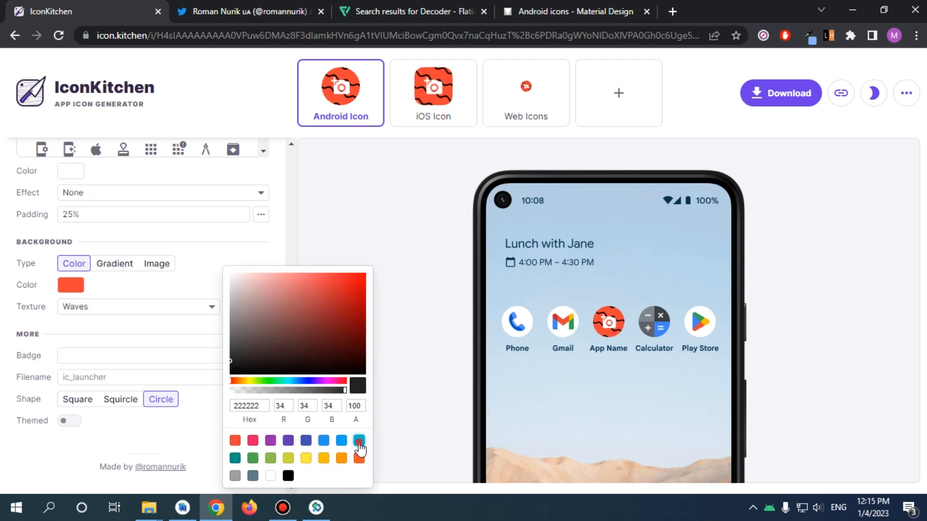
click(358, 440)
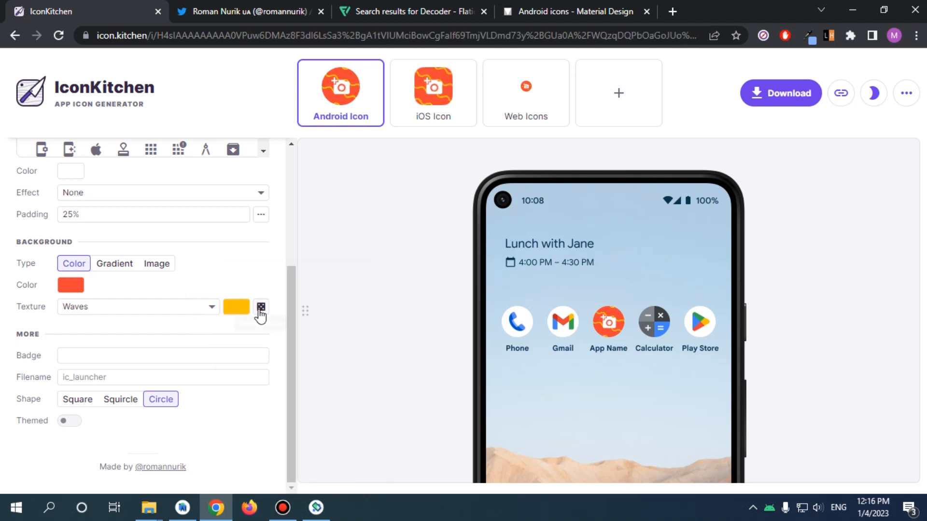
click(261, 307)
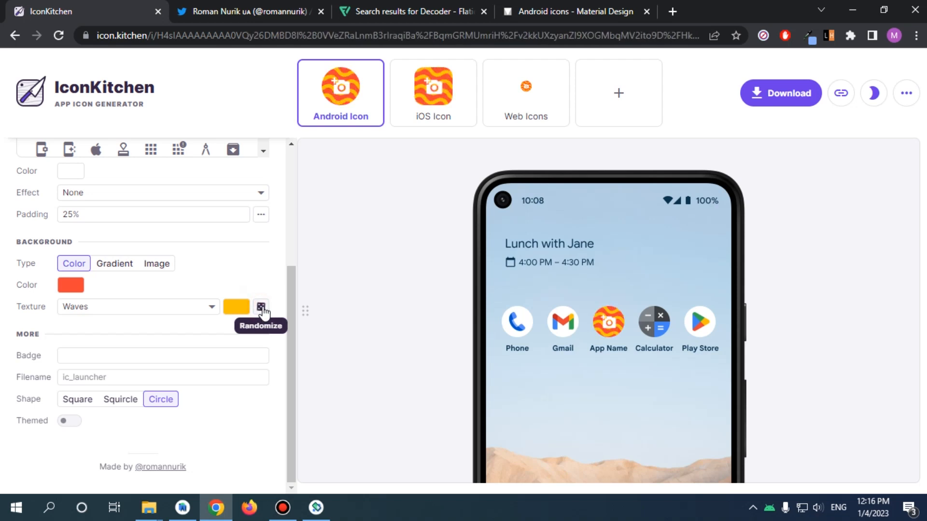
click(261, 307)
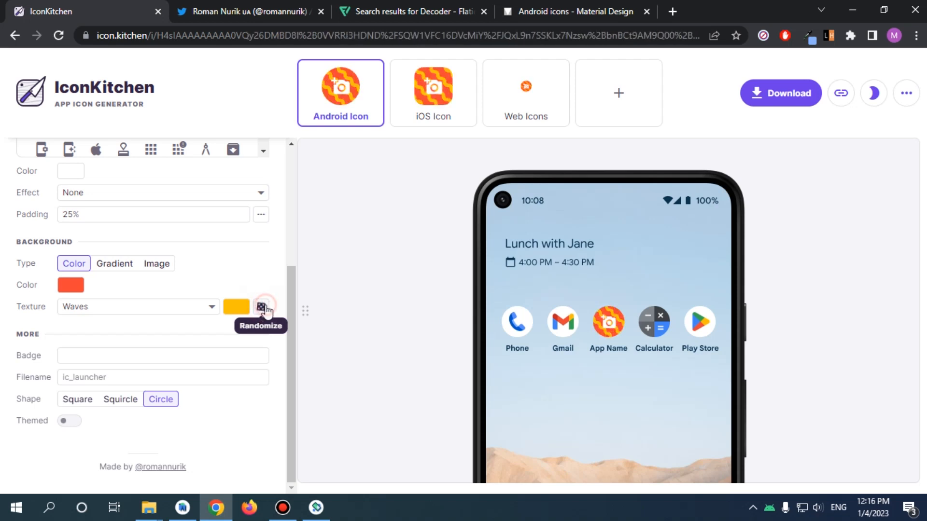
Try Polka, Mosaic, Stipple and argyle texture variations, then set the texture to None
click(137, 307)
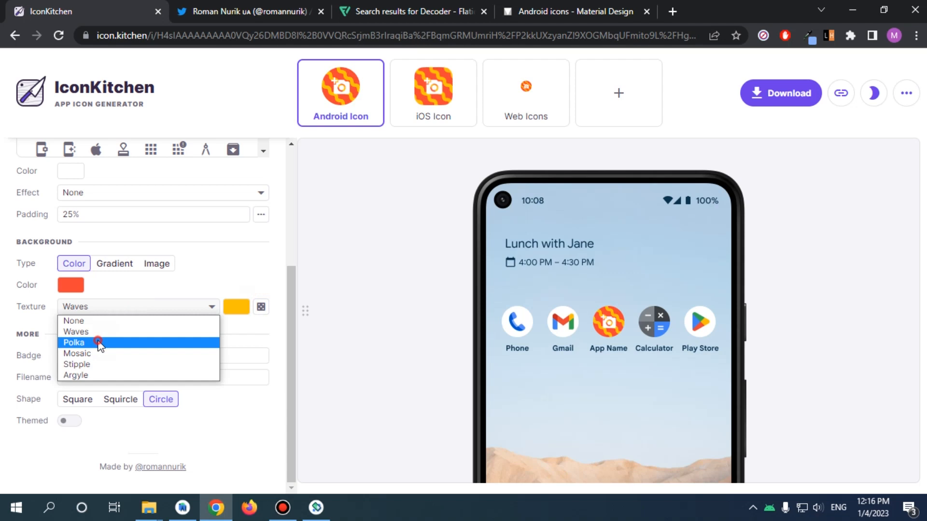
click(73, 342)
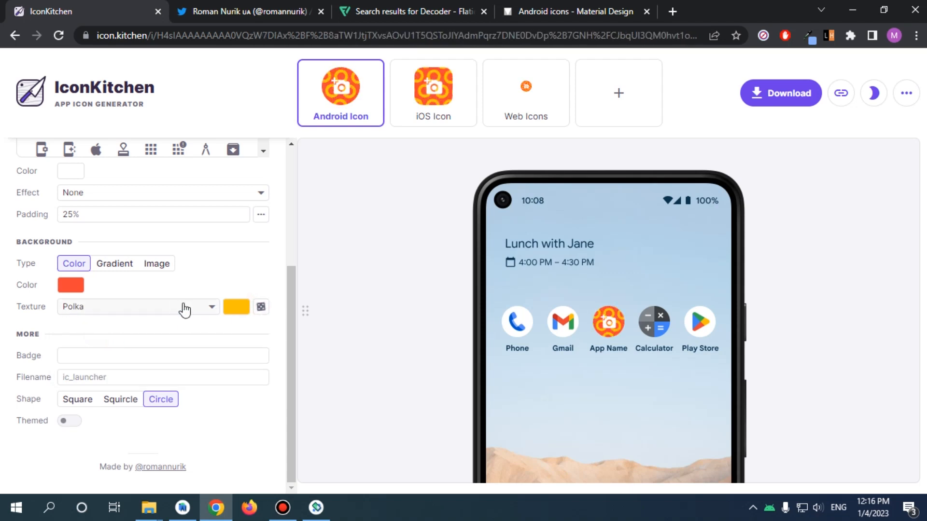
click(261, 307)
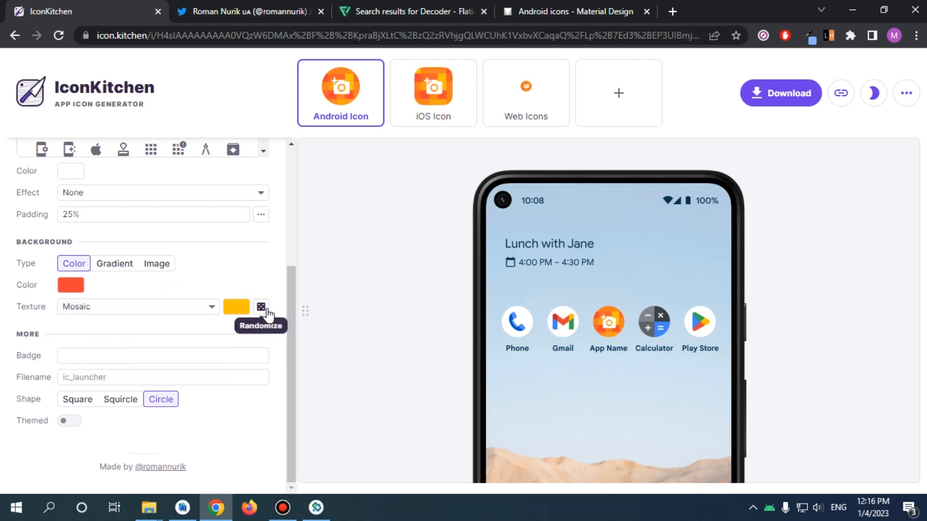
click(261, 306)
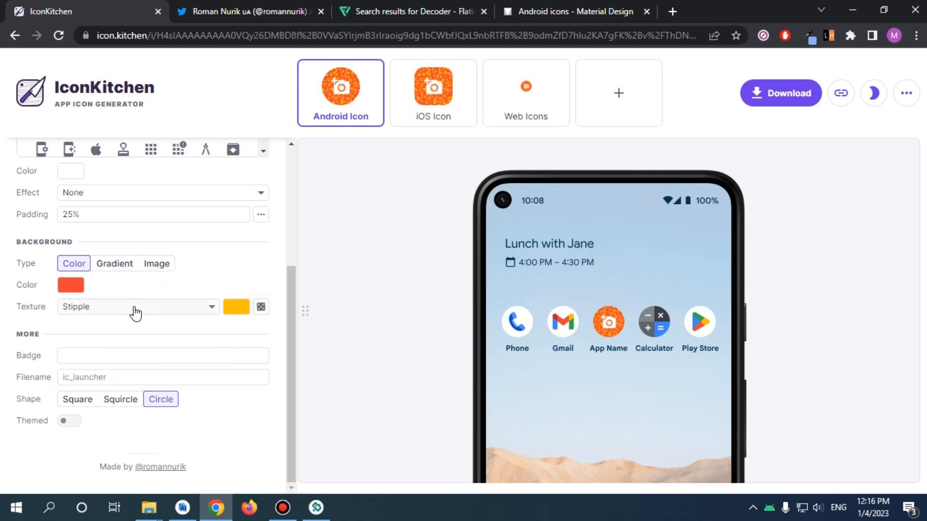
click(260, 306)
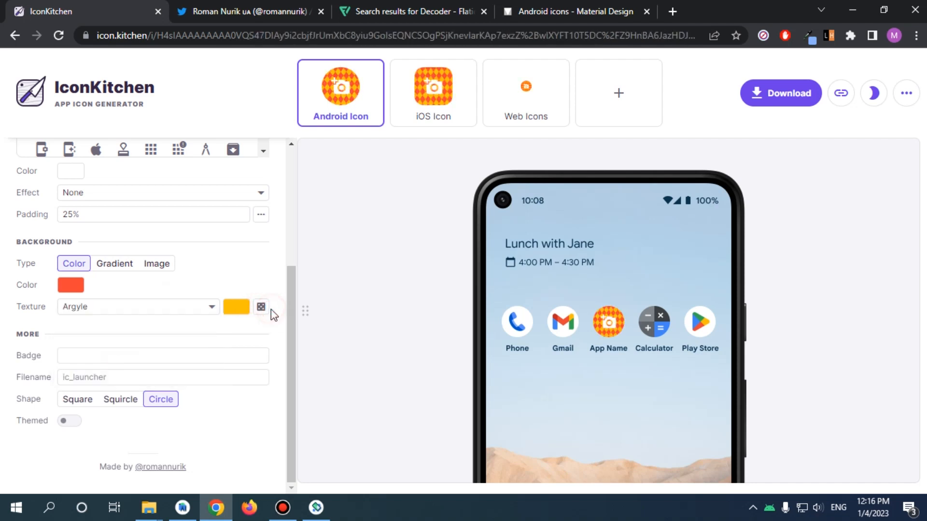
click(260, 307)
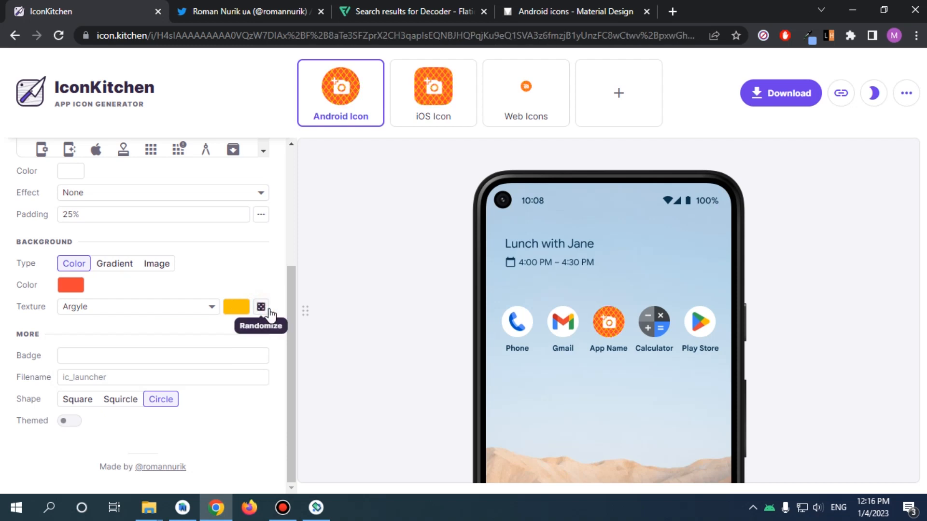
click(260, 306)
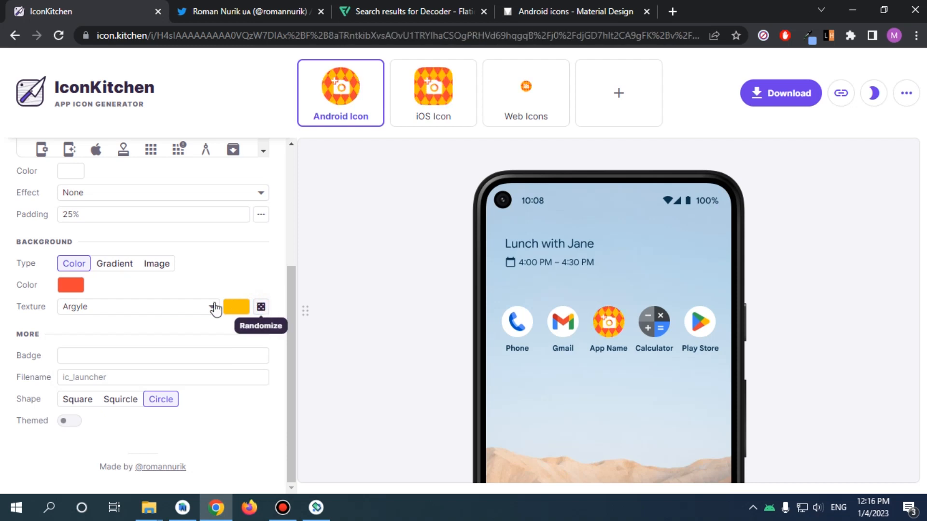
mouse_move(146, 310)
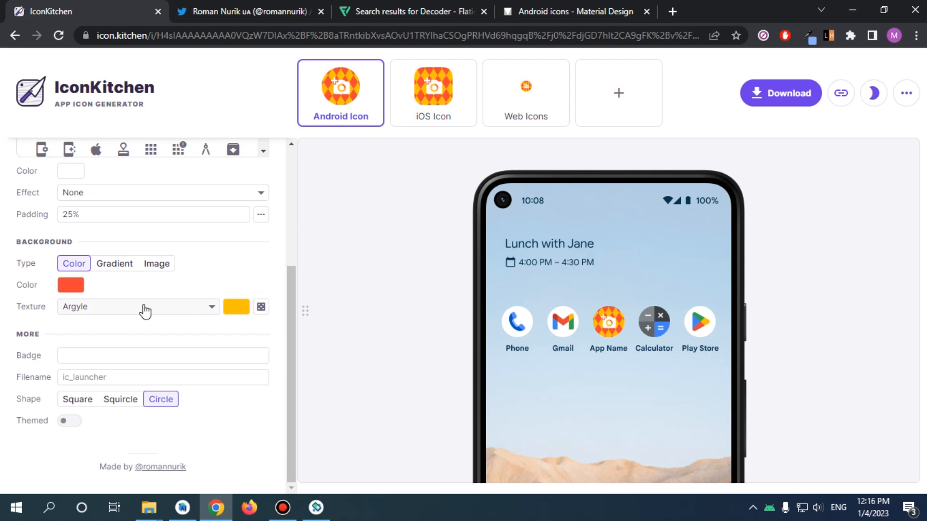
click(136, 306)
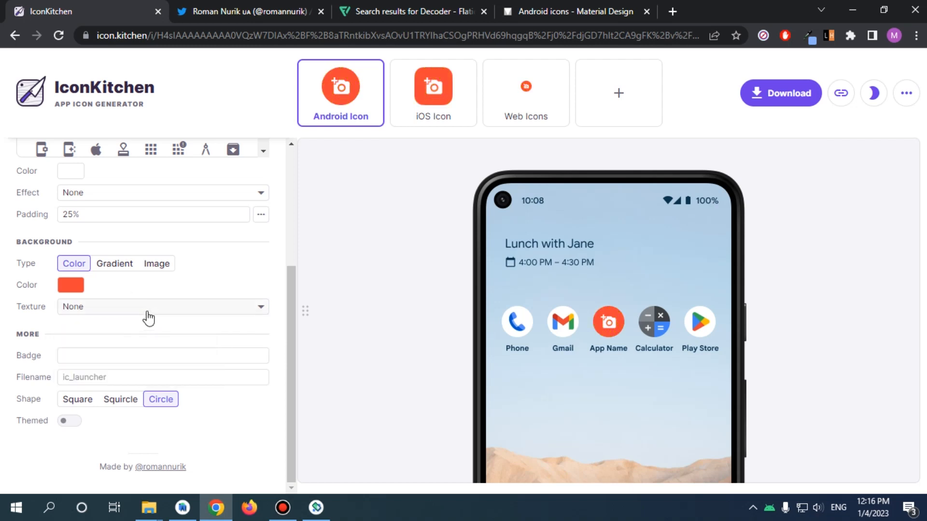
click(114, 263)
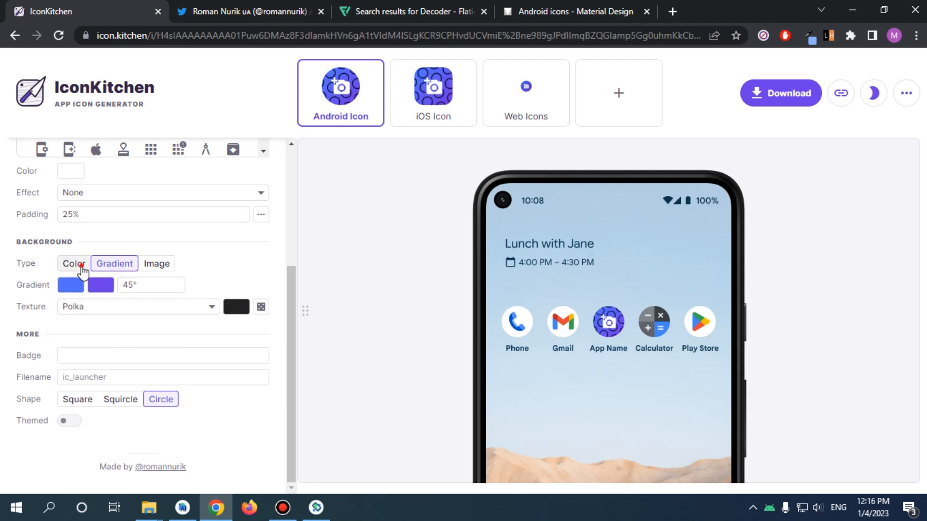
Return the background to solid orange-red, keeping the dark polka-dot texture
click(73, 263)
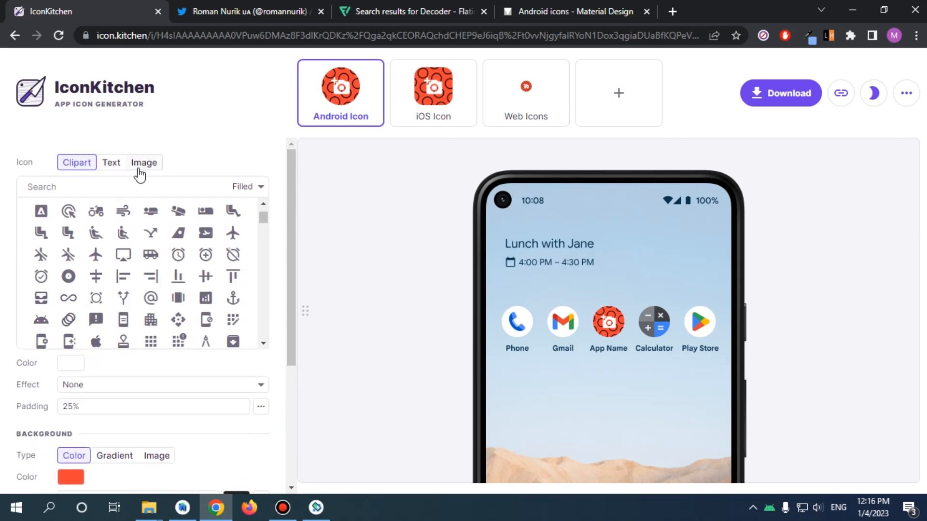
Load the yellow fox PNG as the icon, centred, with masking toggled on then off
click(143, 163)
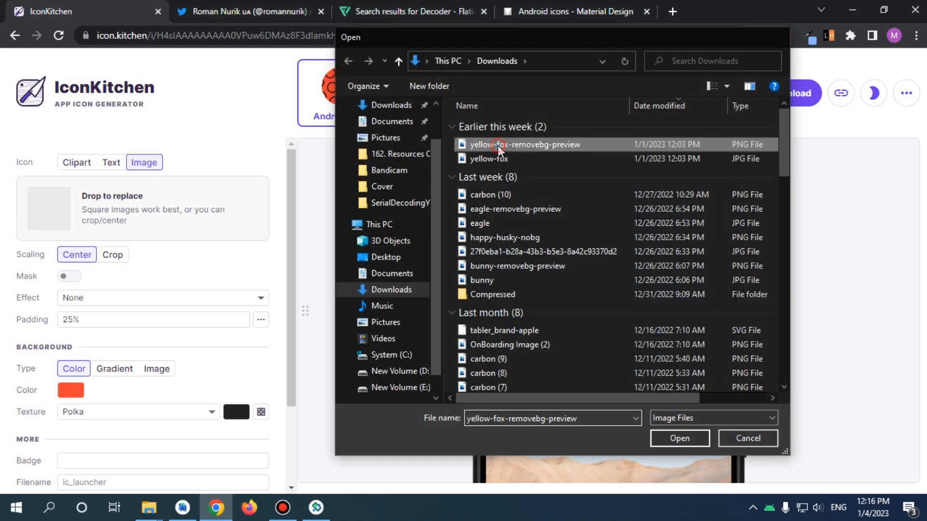
click(678, 438)
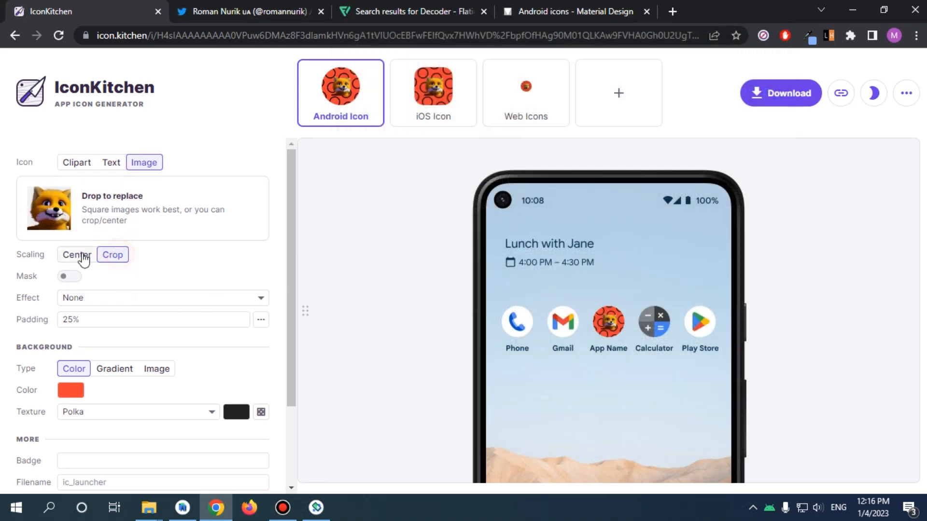
click(68, 276)
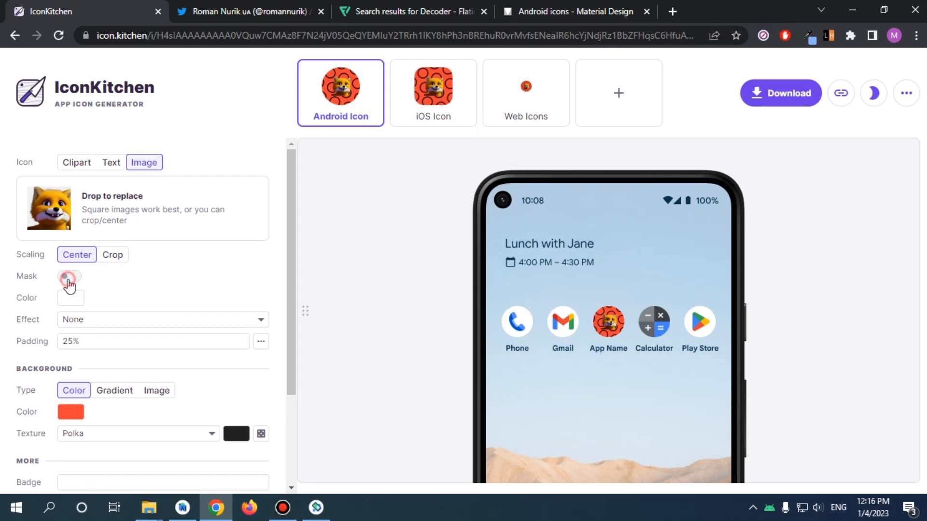
click(69, 276)
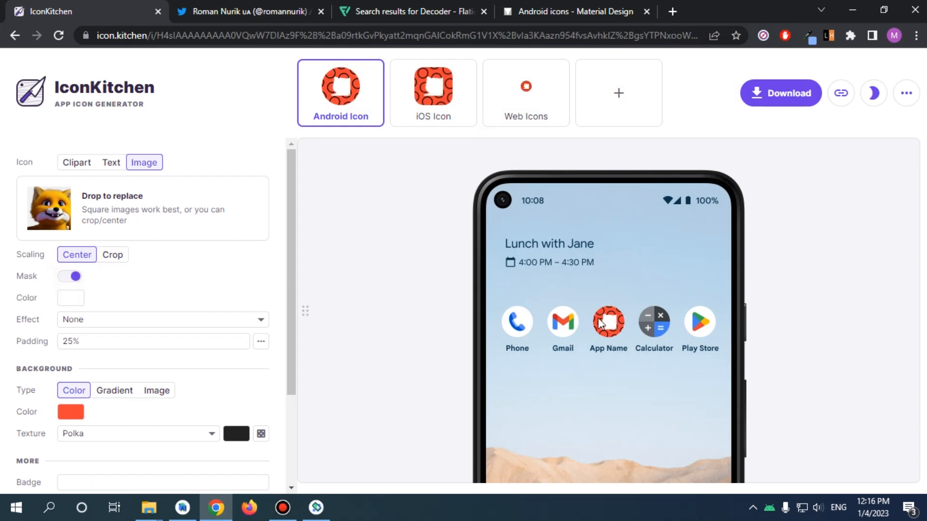
mouse_move(89, 218)
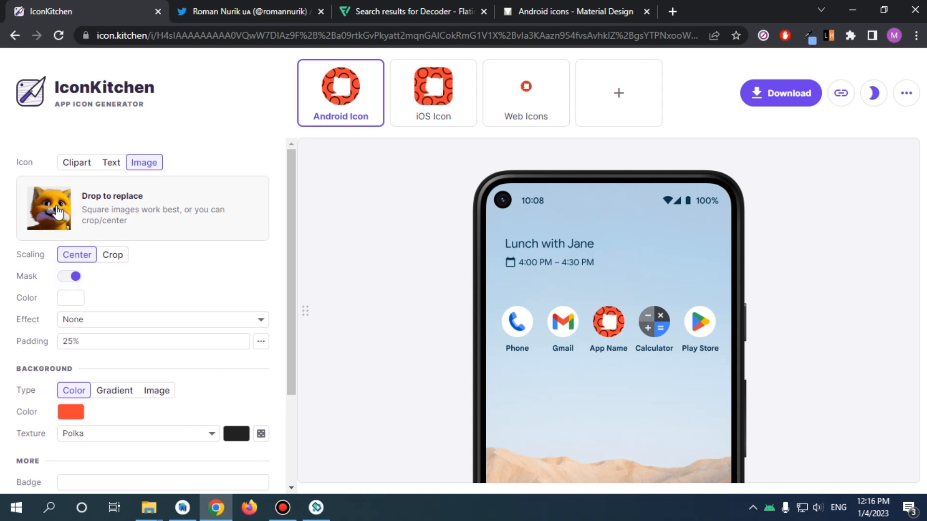
mouse_move(53, 216)
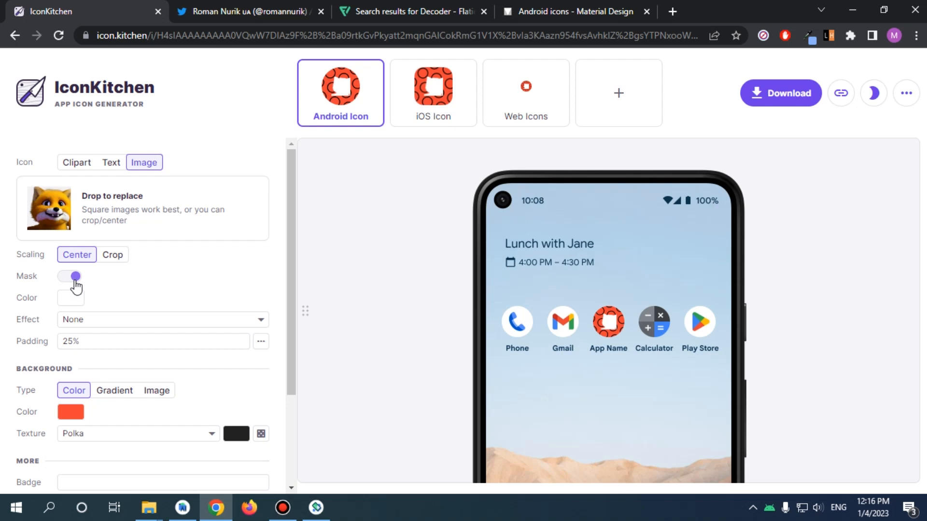
click(69, 276)
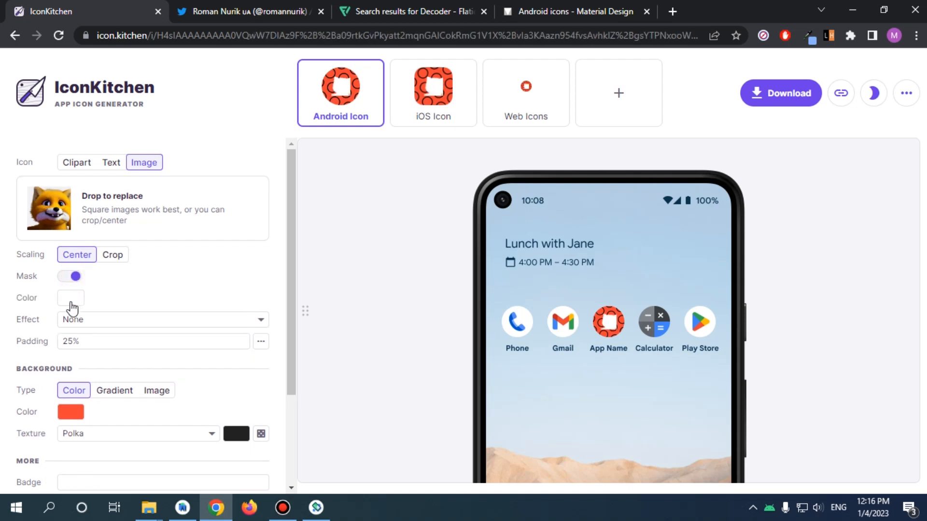
click(70, 298)
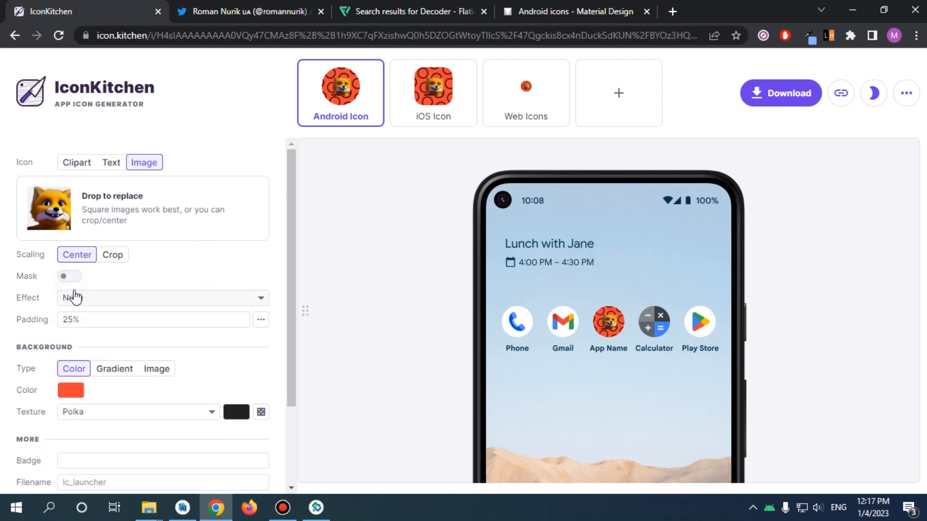
click(160, 297)
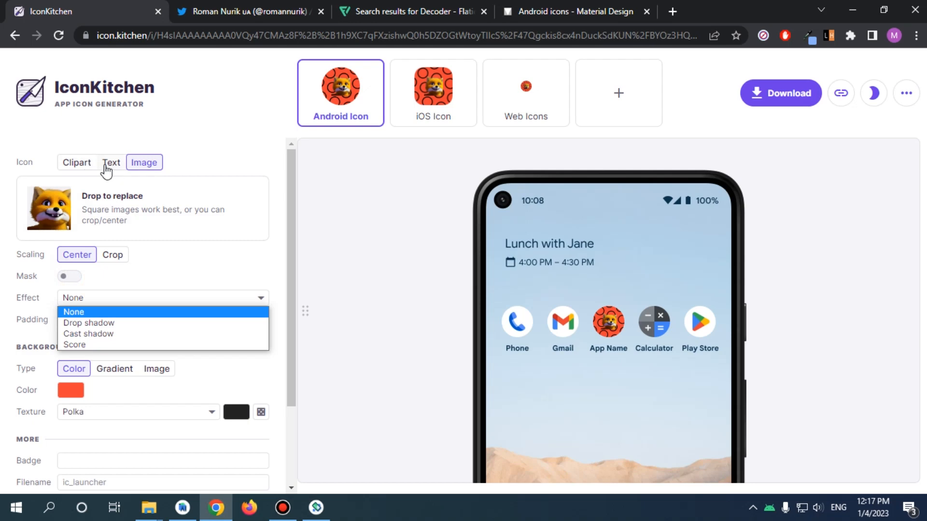
Replace the fox with white 'Hiee' text in Abril Fatface with a cast shadow
click(111, 163)
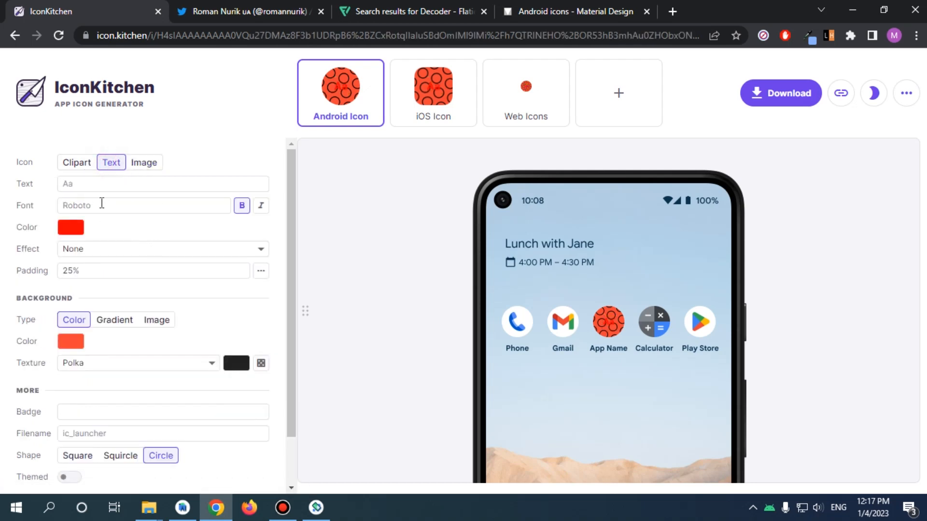
click(142, 205)
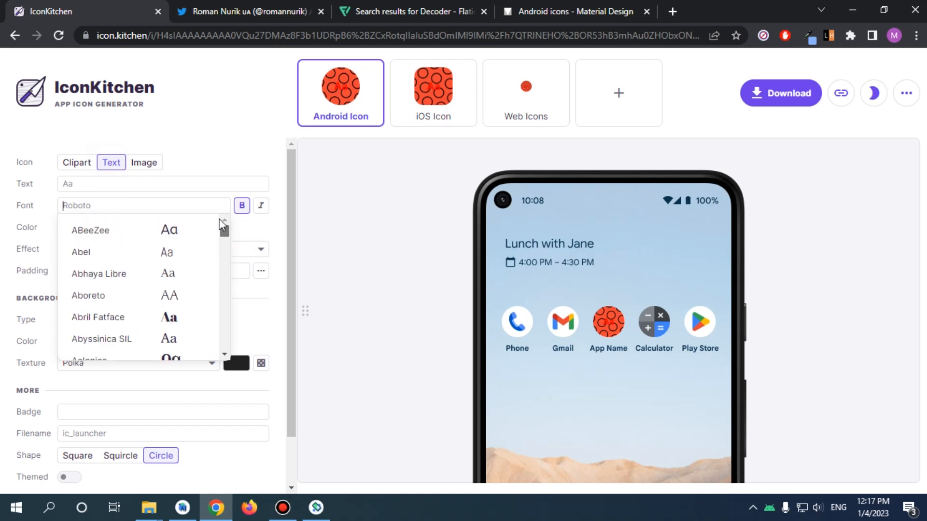
mouse_move(117, 317)
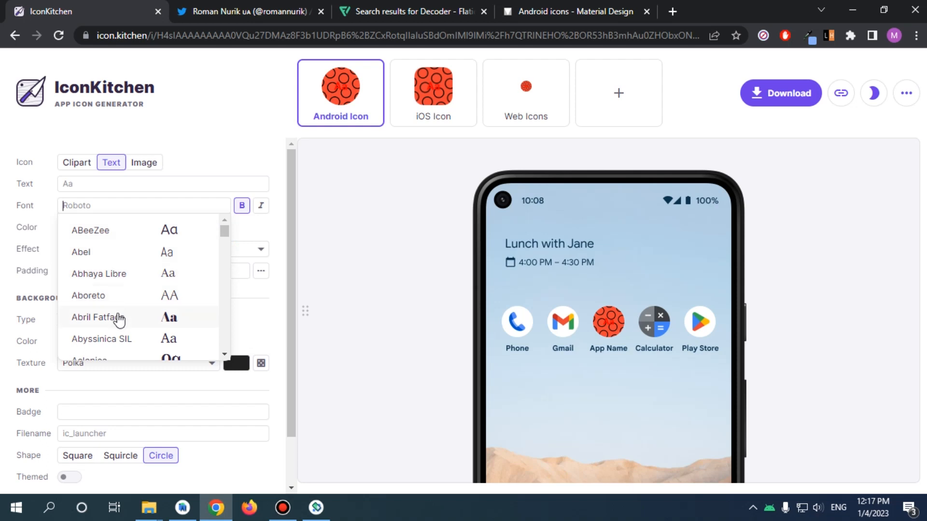
click(99, 317)
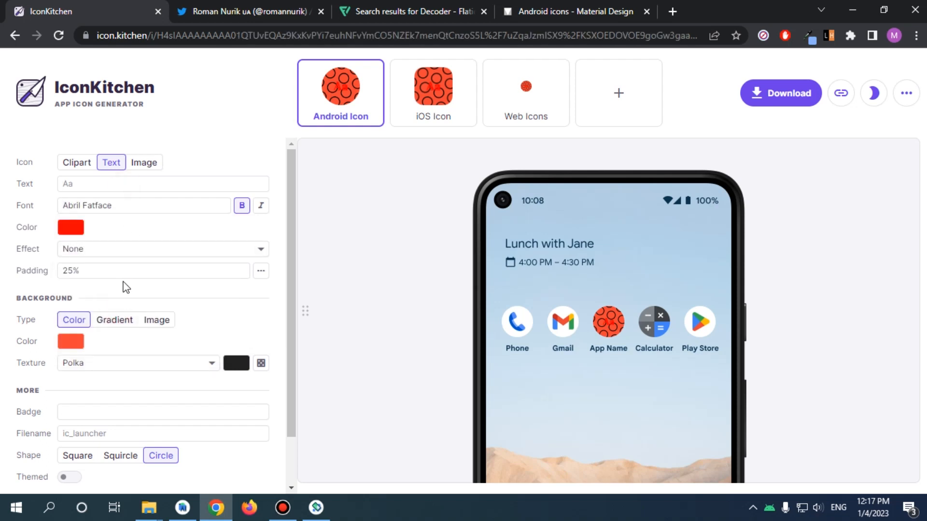
text(H)
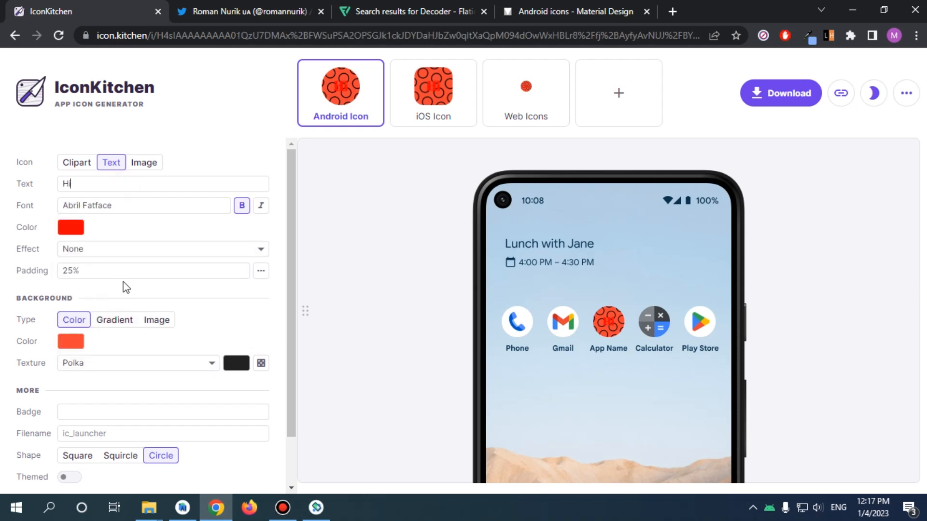
click(69, 227)
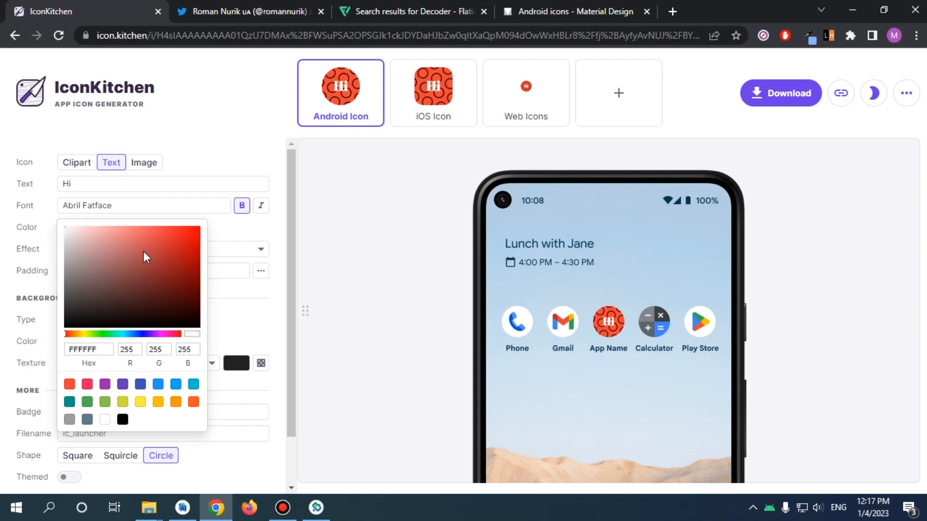
click(261, 205)
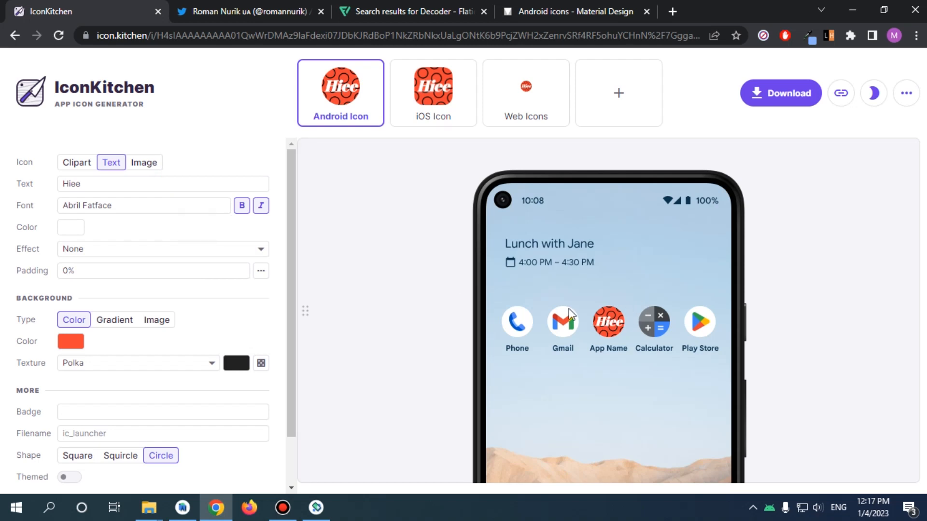
click(162, 249)
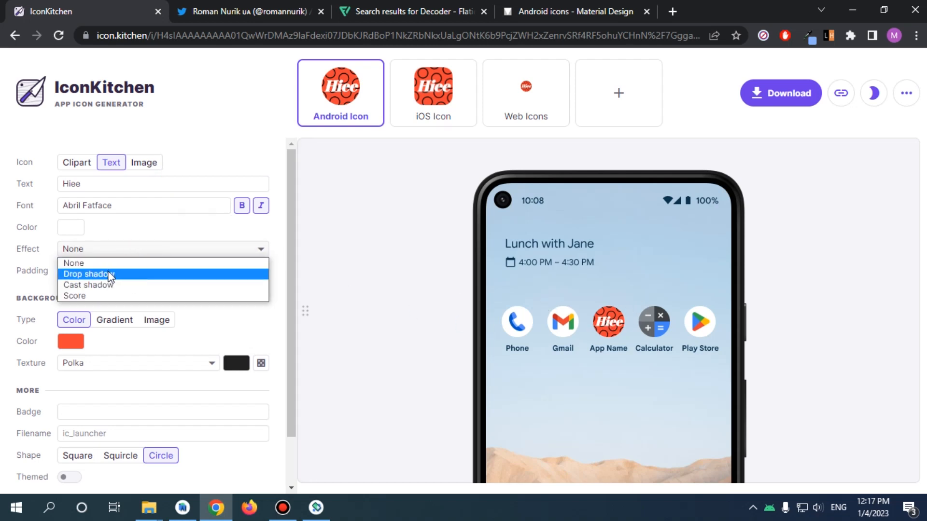
click(88, 285)
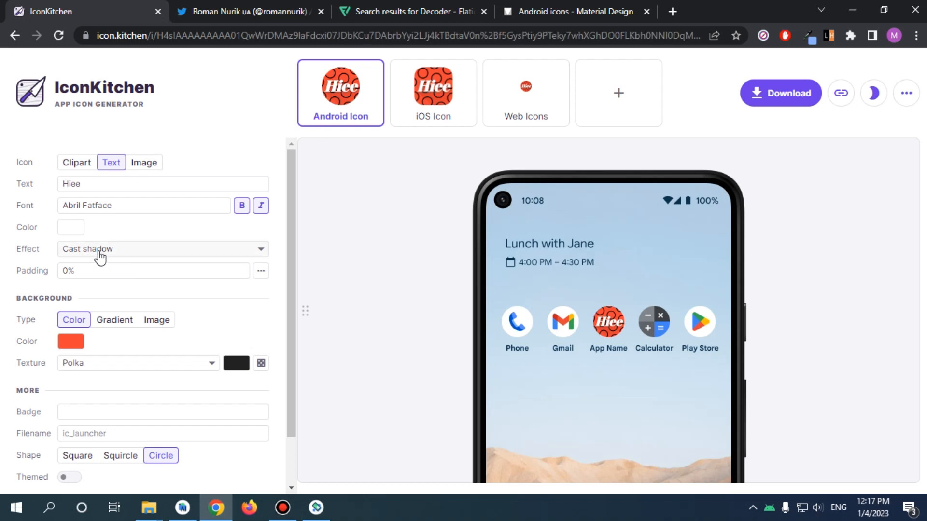
mouse_move(136, 312)
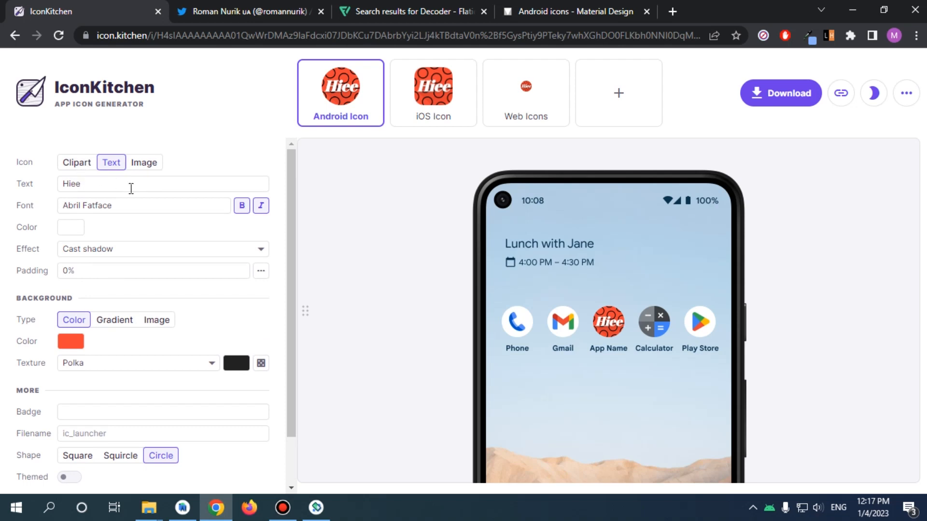
mouse_move(116, 178)
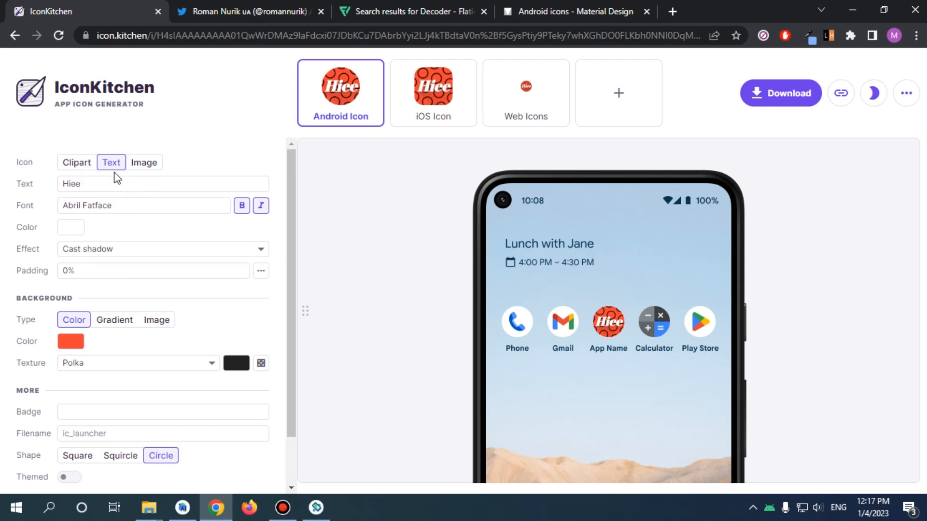
mouse_move(76, 162)
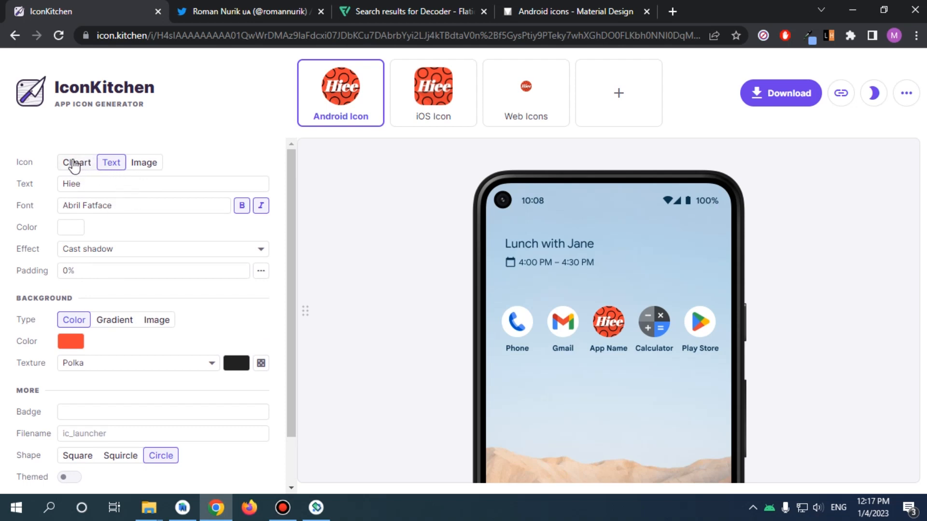